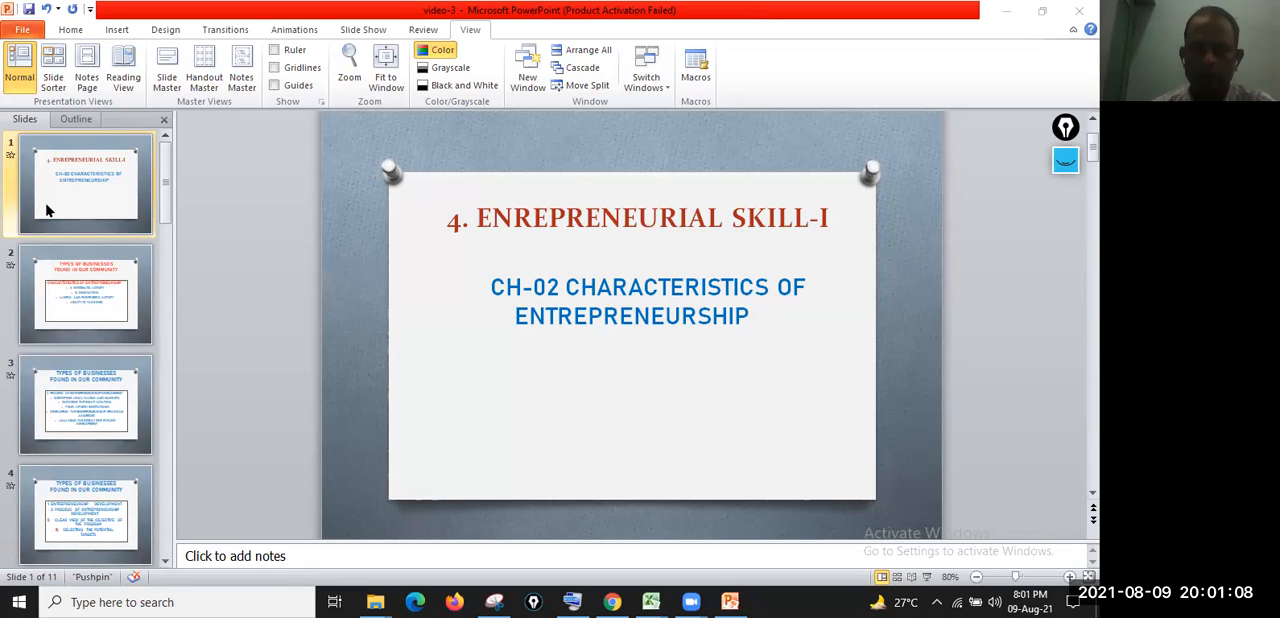
{"action": "mouse_move", "coordinate": [82, 296]}
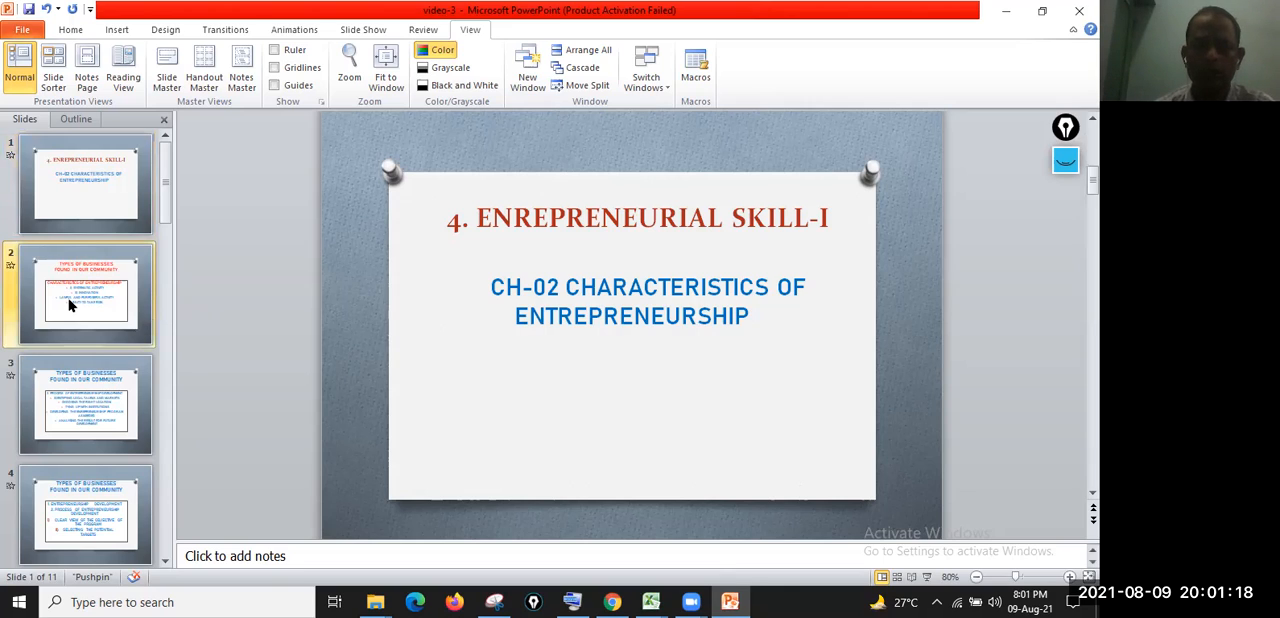
Step: Show slide 2 listing the characteristics of entrepreneurship
{"action": "left_click", "coordinate": [84, 298]}
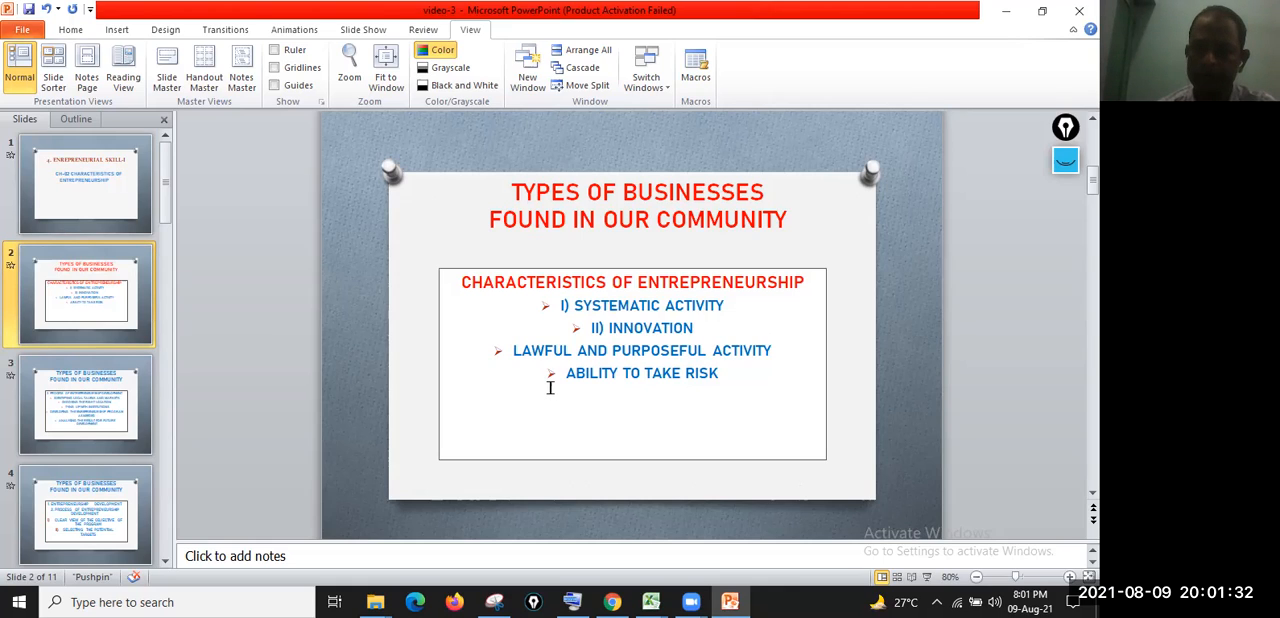
{"action": "mouse_move", "coordinate": [538, 404]}
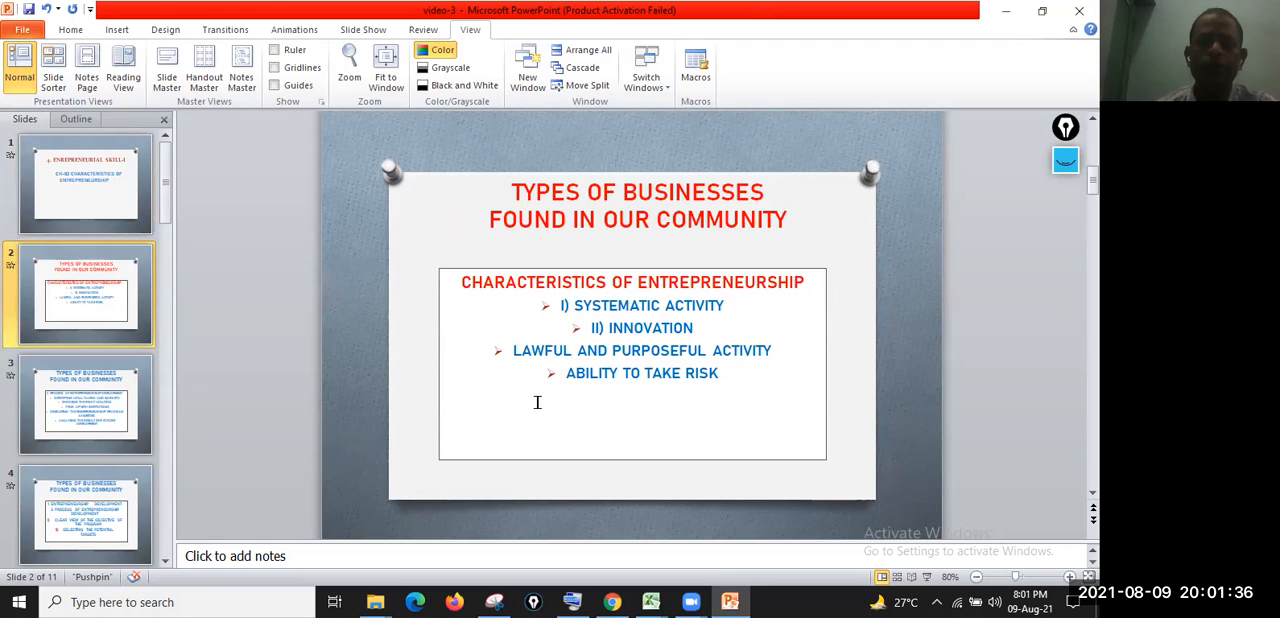
{"action": "mouse_move", "coordinate": [336, 388]}
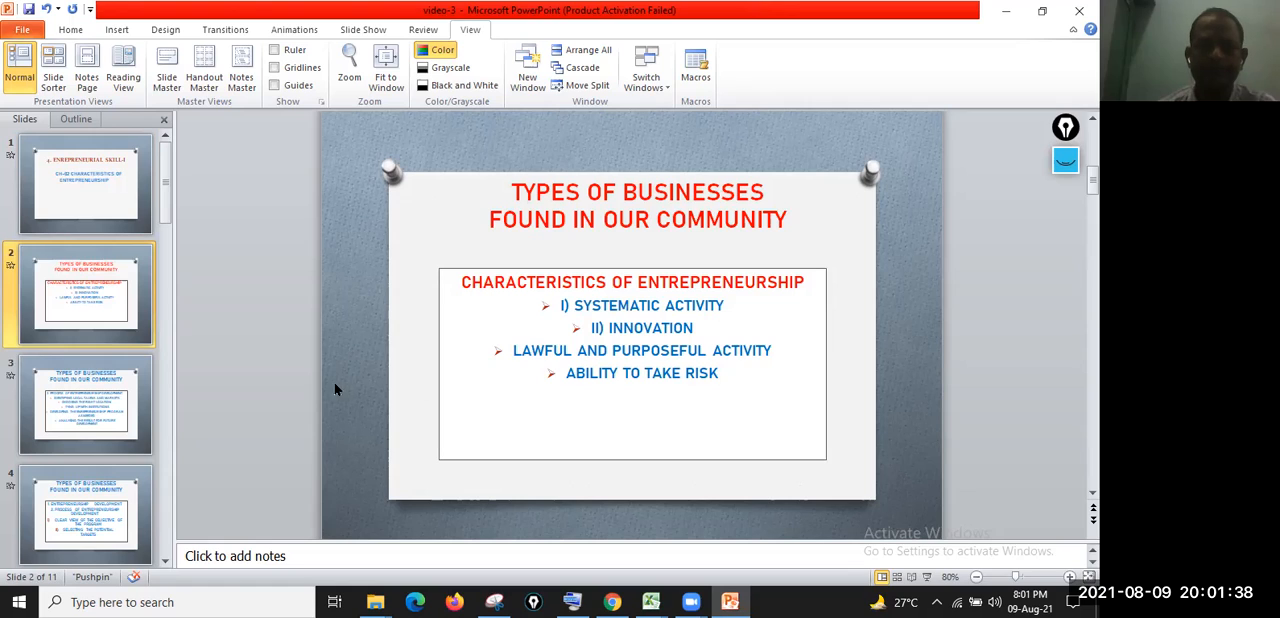
Step: Flip between slide 3 (development process) and slide 4, ending on slide 4's steps and potential targets
{"action": "left_click", "coordinate": [76, 412]}
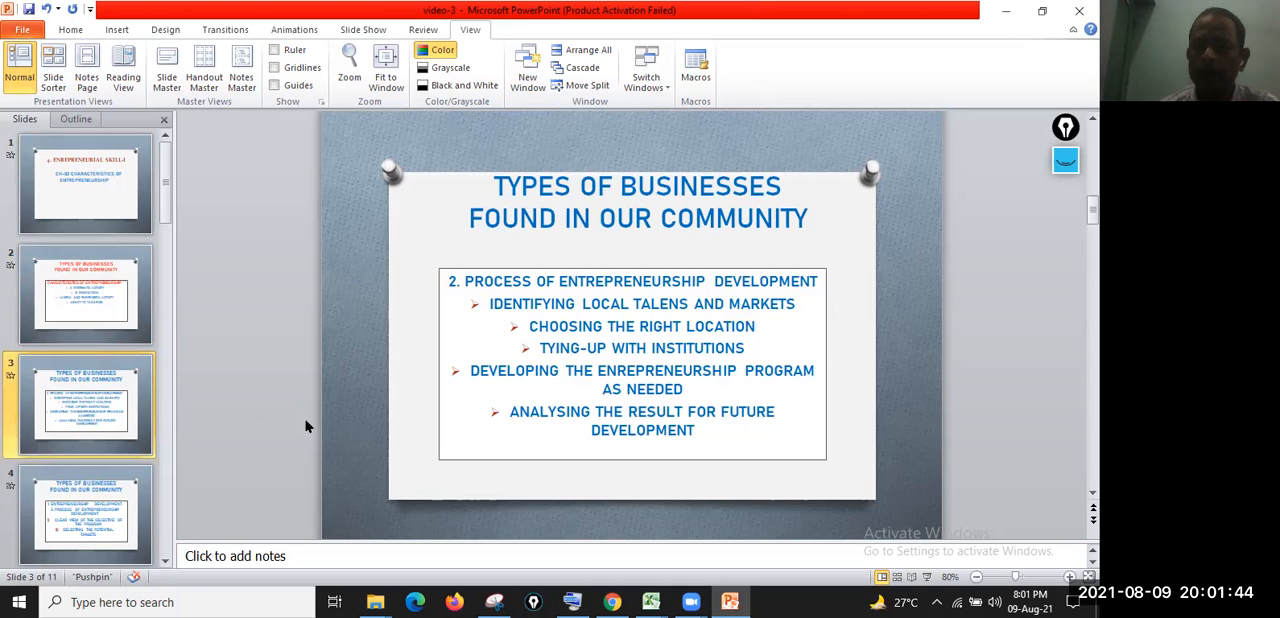
{"action": "mouse_move", "coordinate": [544, 402]}
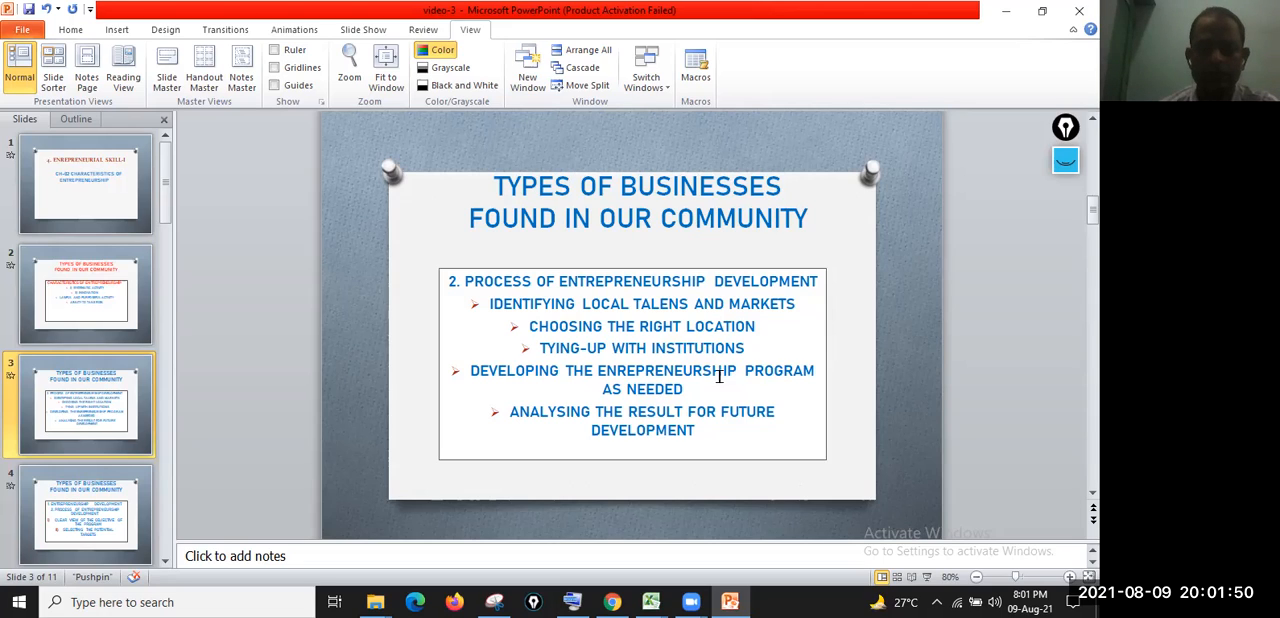
{"action": "mouse_move", "coordinate": [632, 394]}
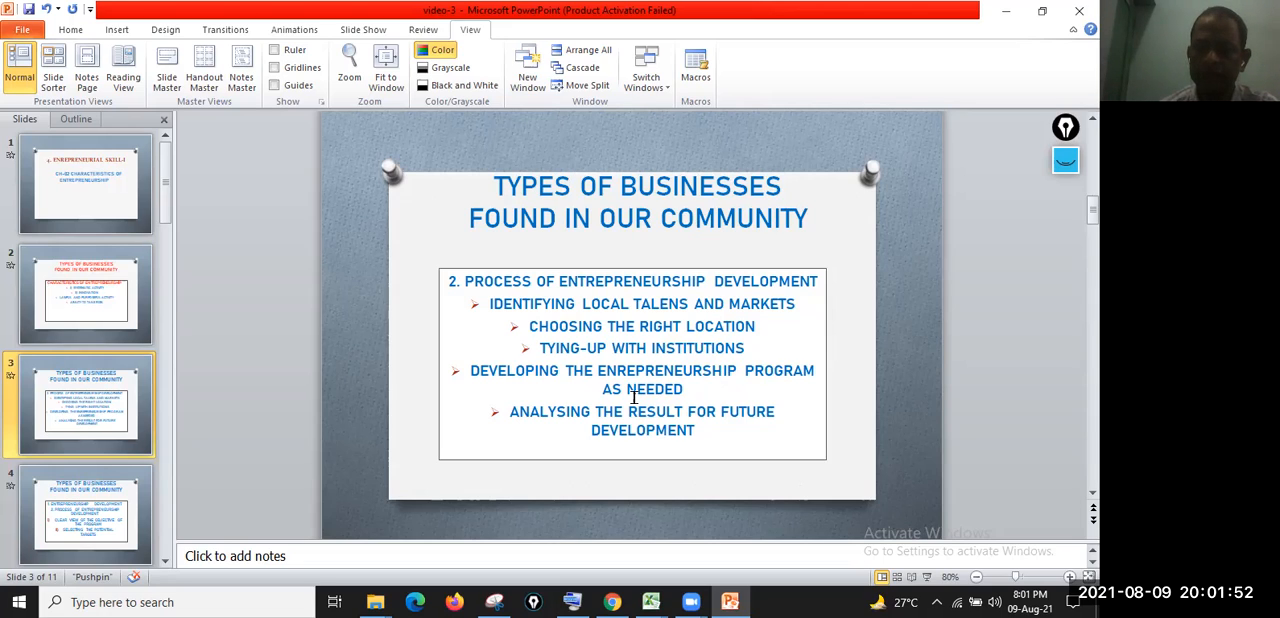
{"action": "mouse_move", "coordinate": [756, 408]}
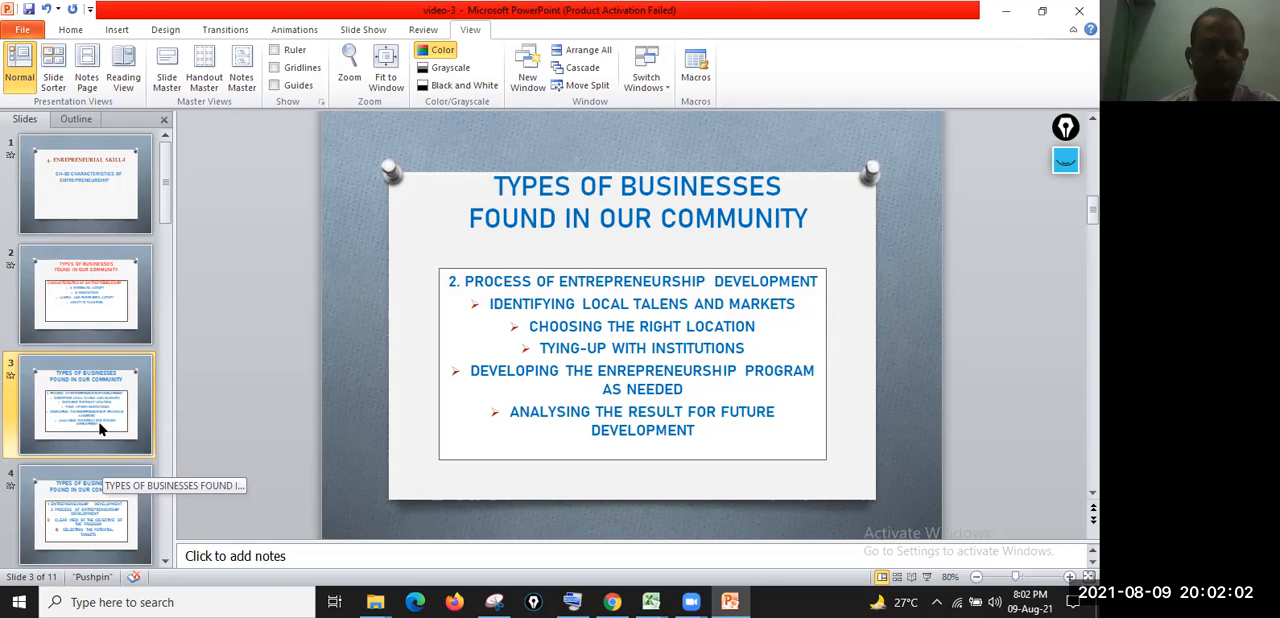
{"action": "left_click", "coordinate": [90, 524]}
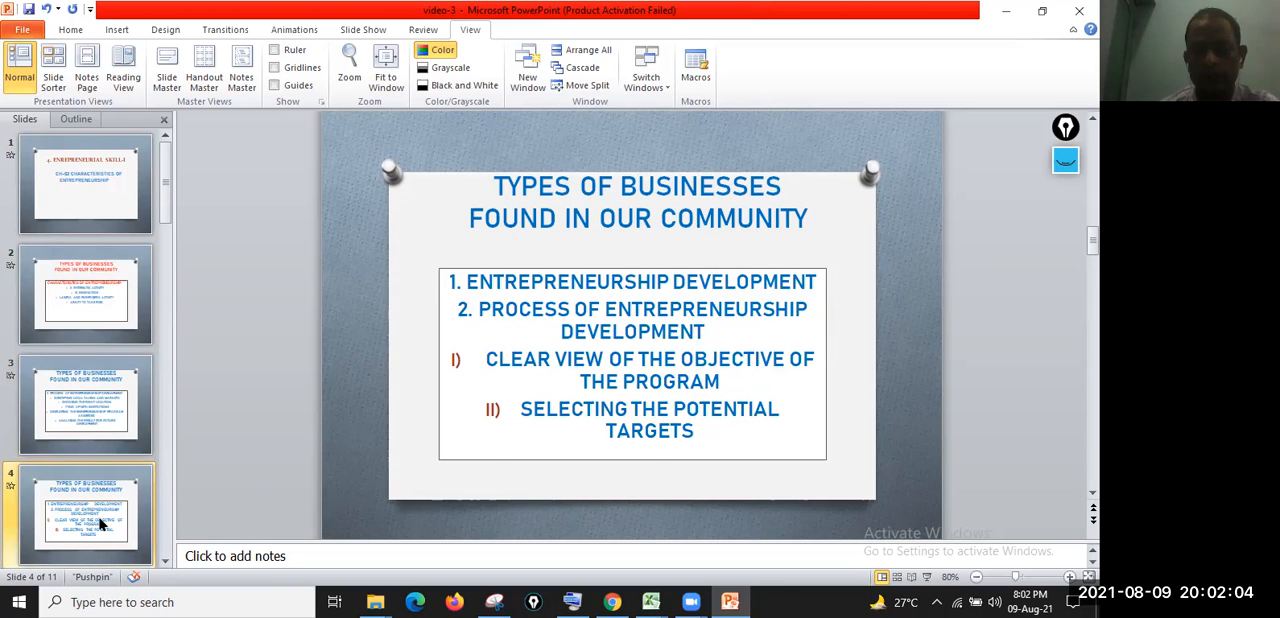
{"action": "mouse_move", "coordinate": [132, 534]}
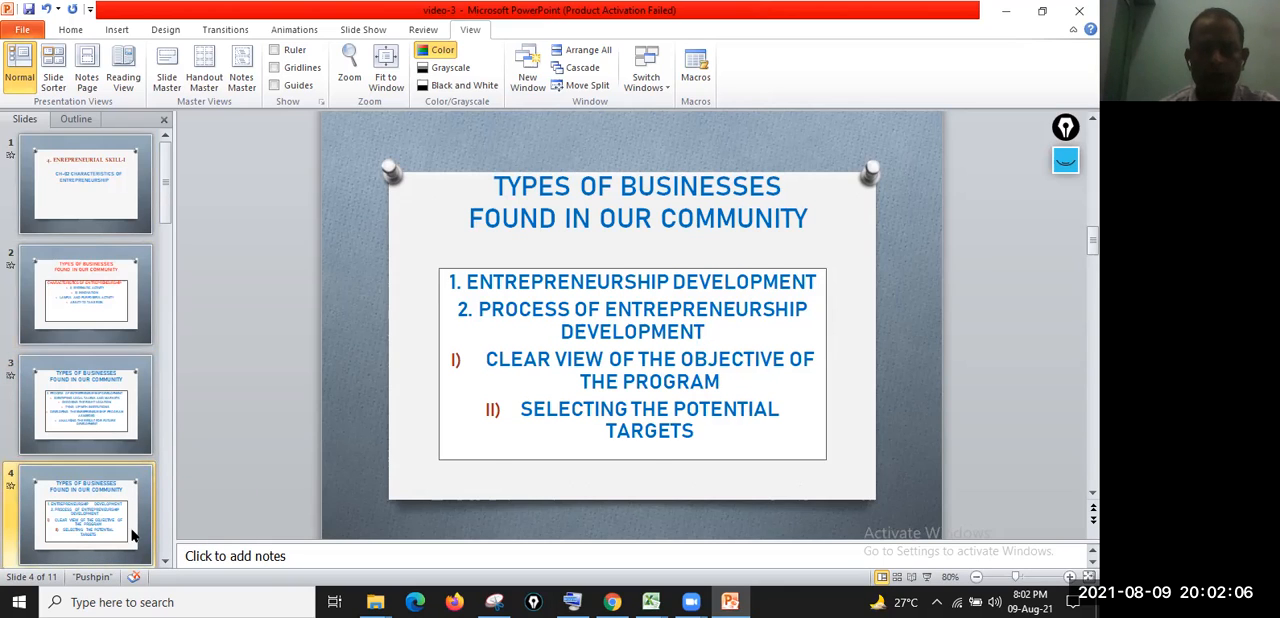
{"action": "mouse_move", "coordinate": [126, 468]}
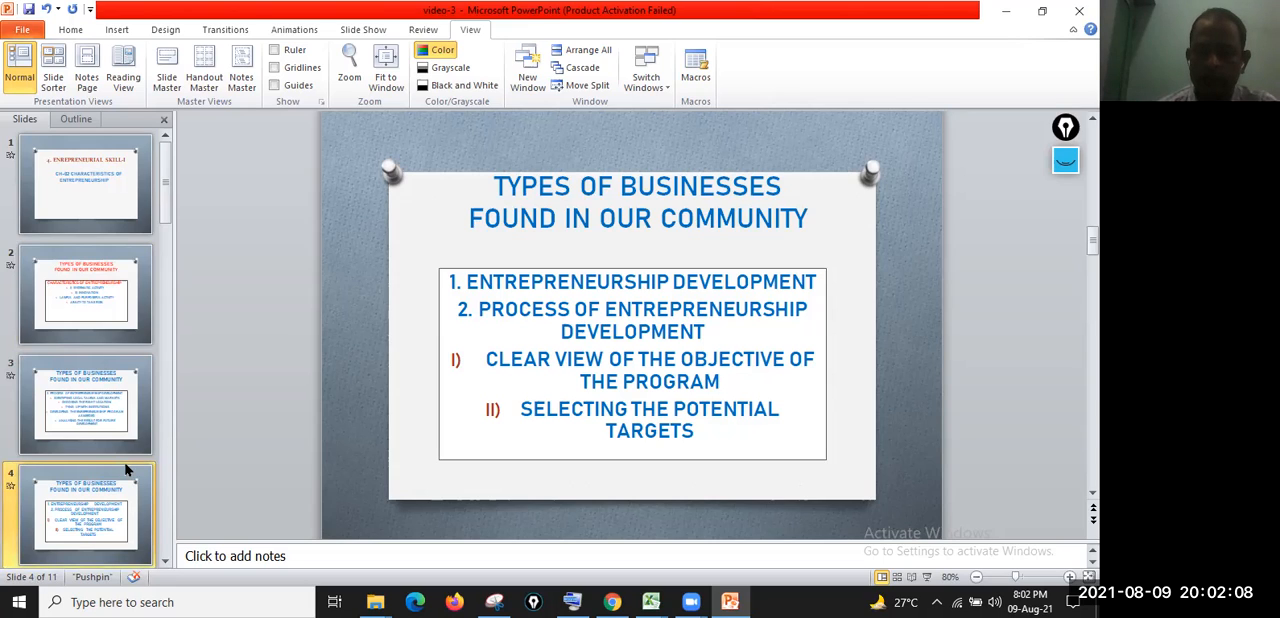
{"action": "mouse_move", "coordinate": [110, 420]}
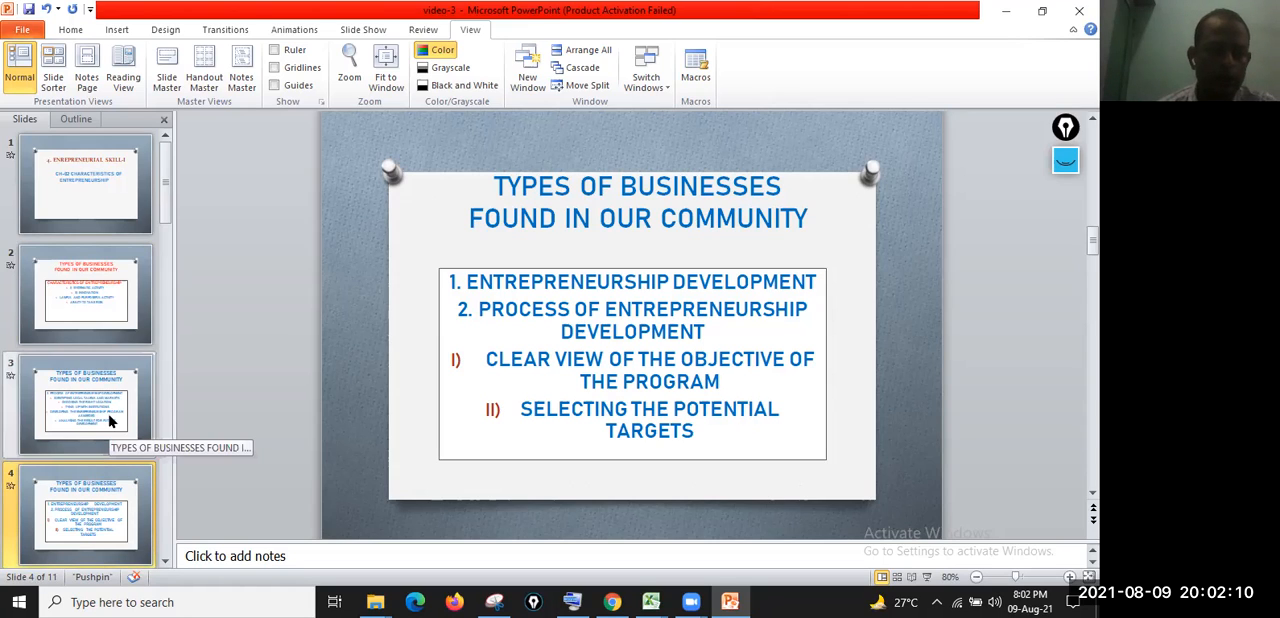
{"action": "left_click", "coordinate": [84, 404]}
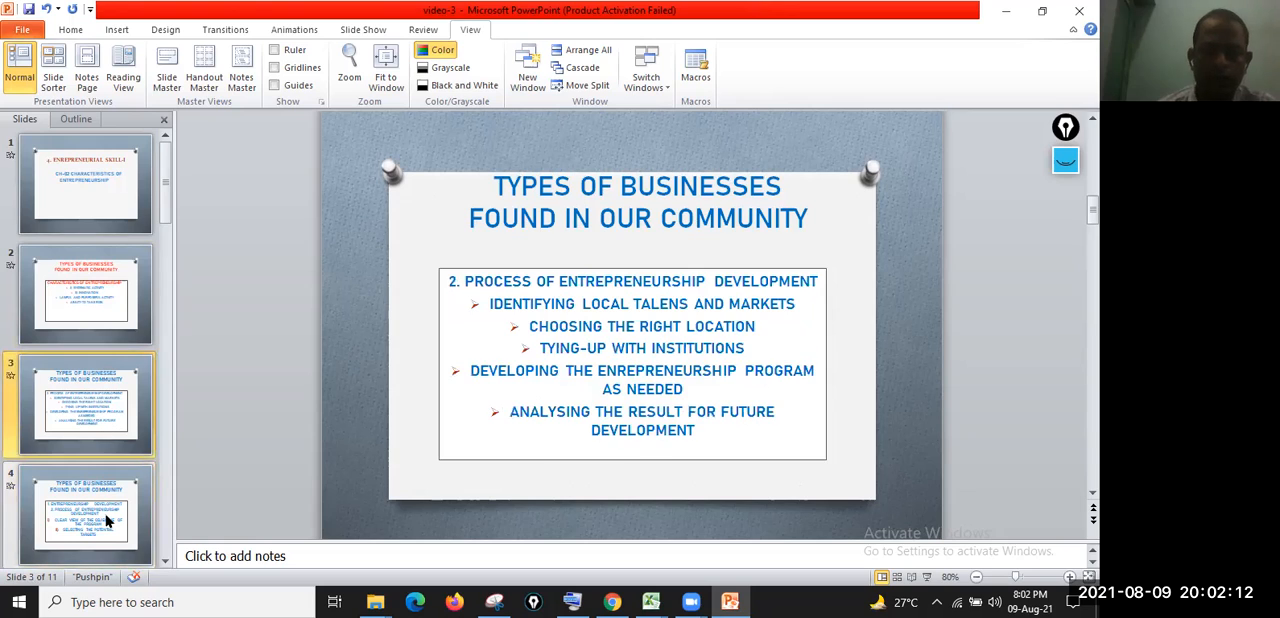
{"action": "mouse_move", "coordinate": [112, 532]}
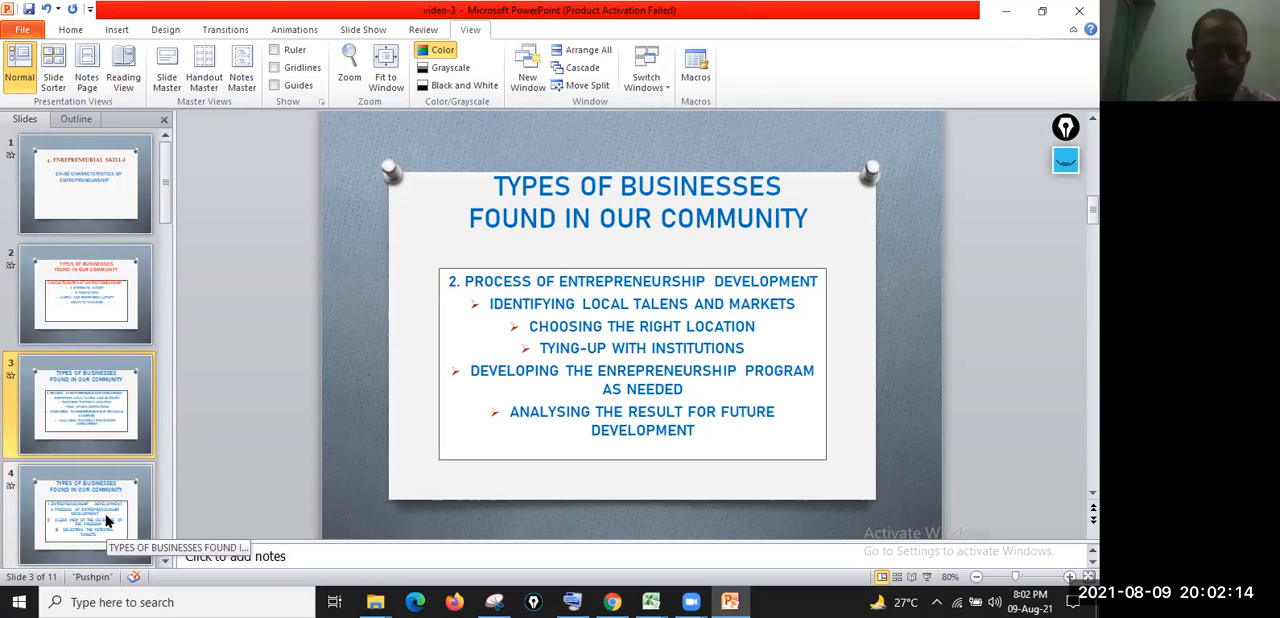
{"action": "left_click", "coordinate": [88, 518]}
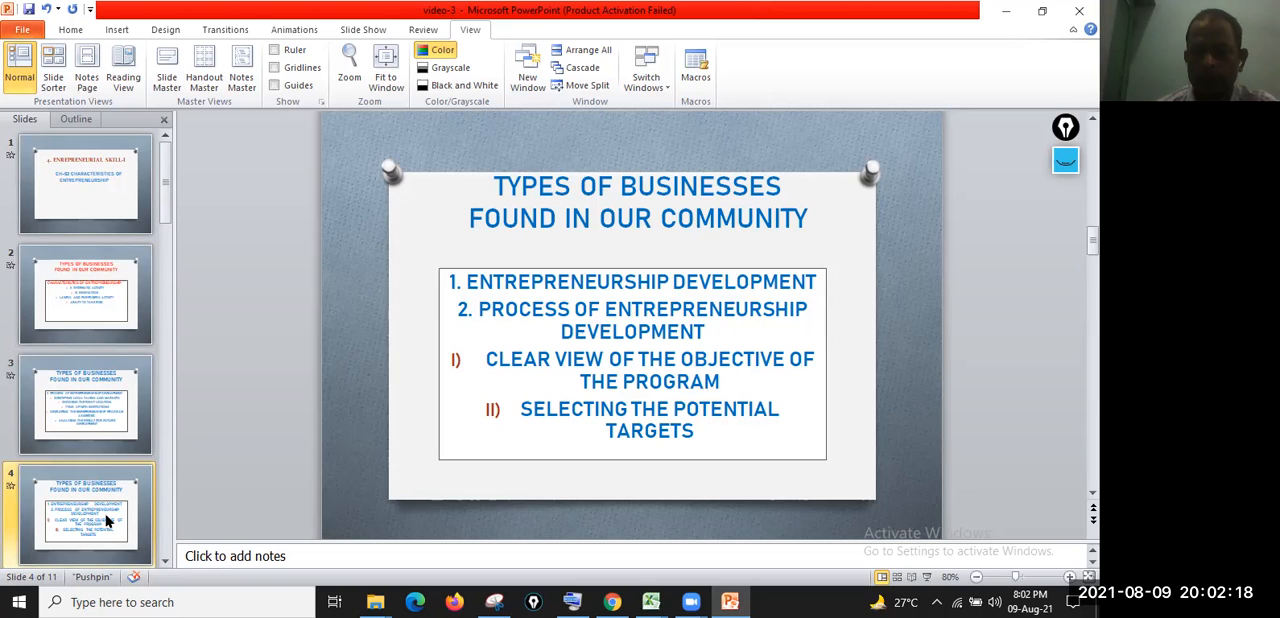
{"action": "left_click", "coordinate": [88, 412]}
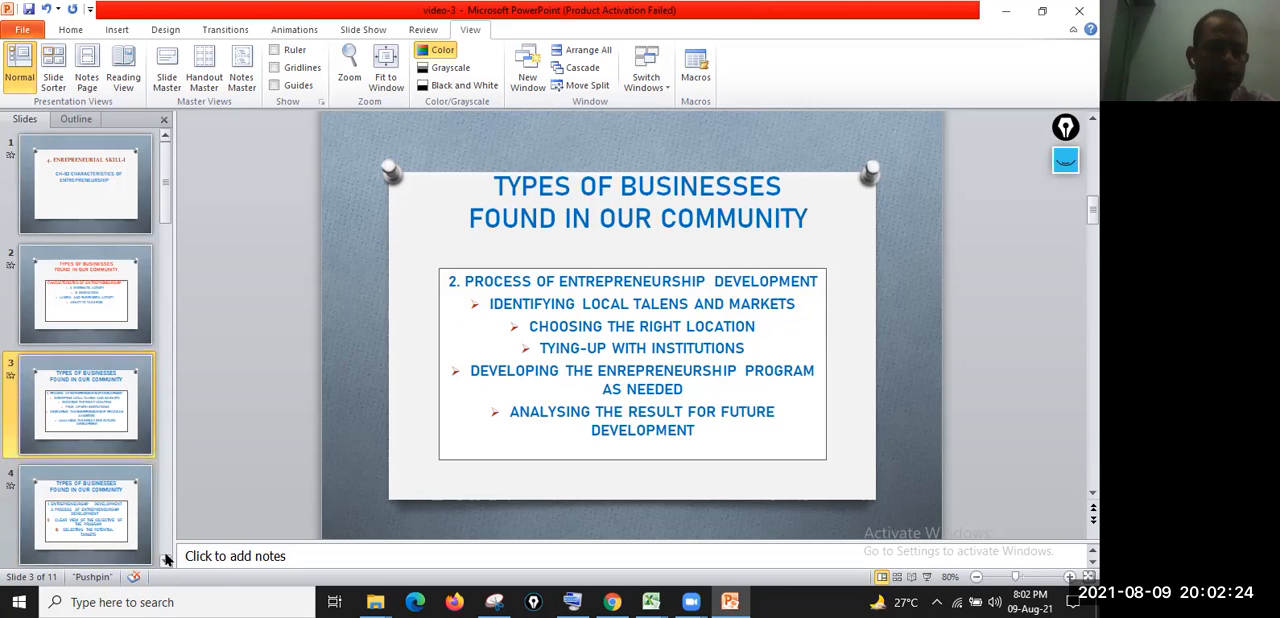
{"action": "left_click", "coordinate": [84, 530]}
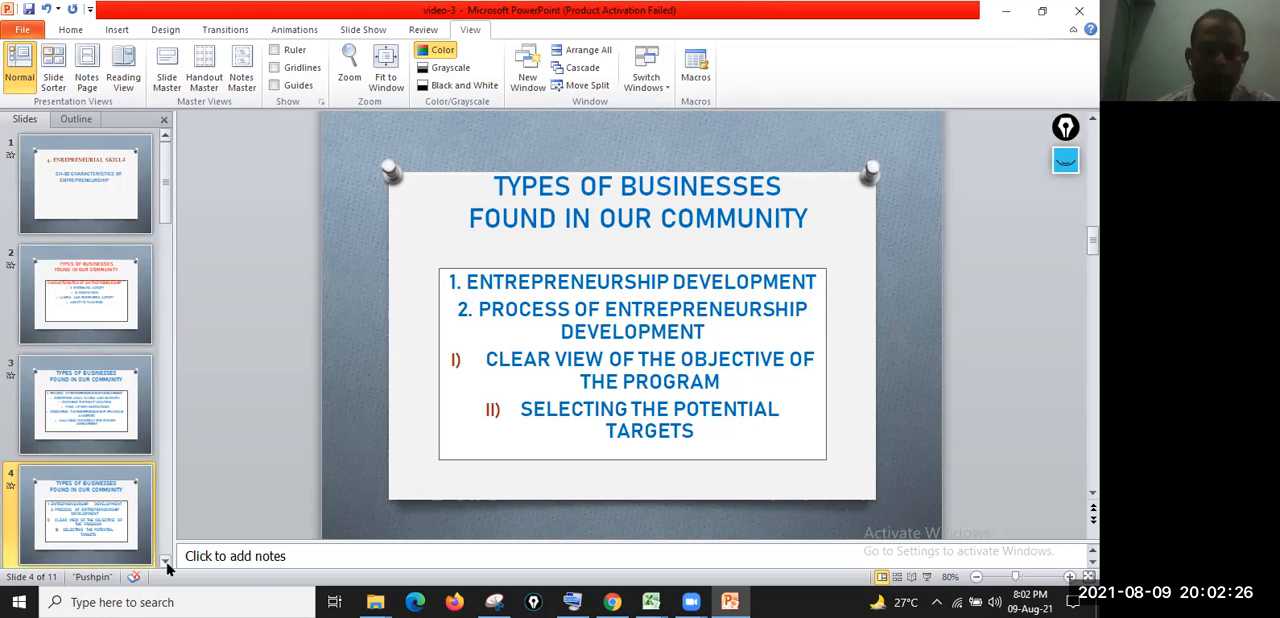
{"action": "scroll", "scroll_direction": "down", "scroll_amount": 3}
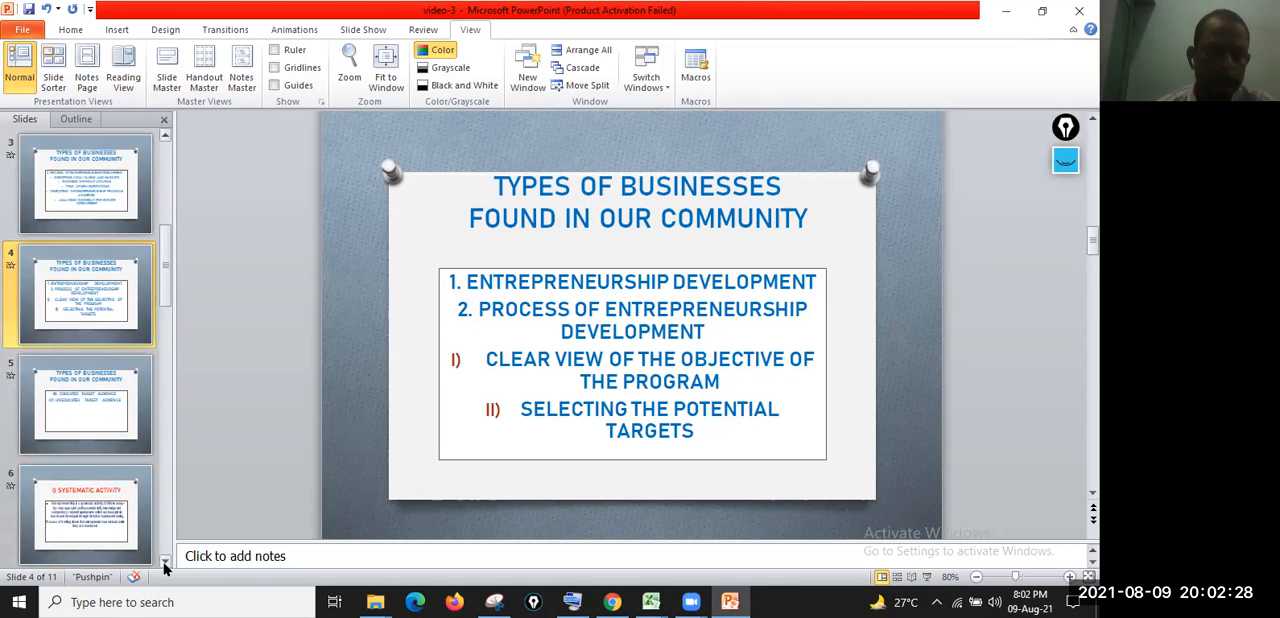
Step: Show slide 6, Systematic Activity, on entrepreneurs being mentored through training
{"action": "left_click", "coordinate": [84, 524]}
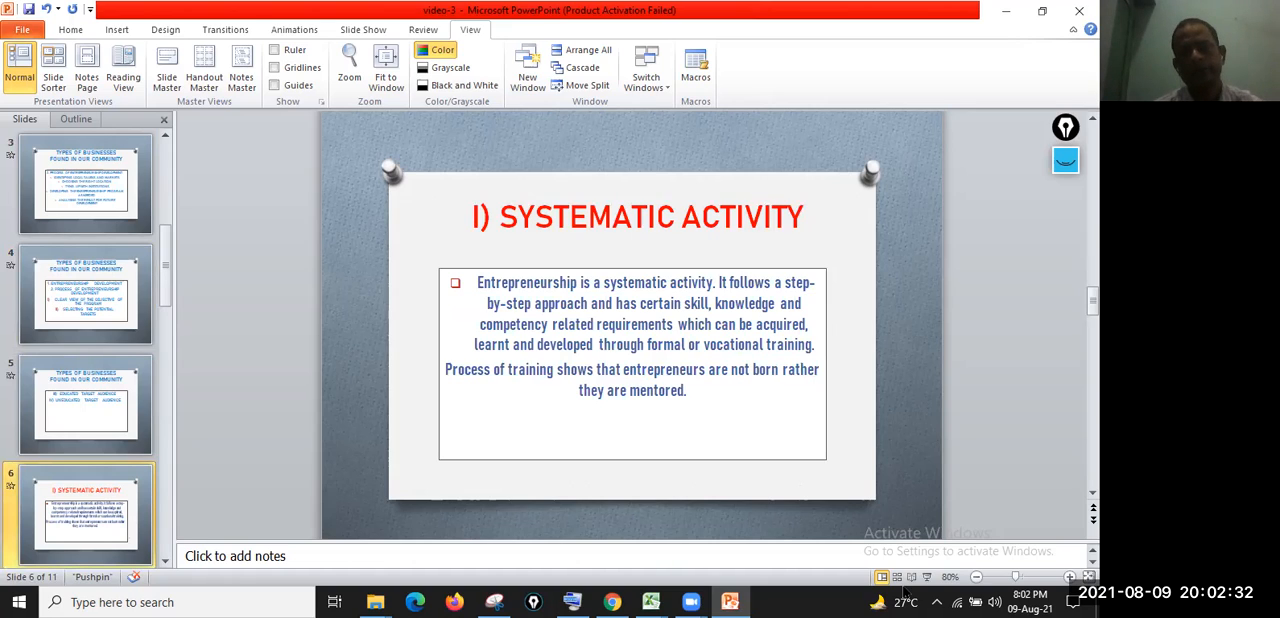
{"action": "mouse_move", "coordinate": [1064, 160]}
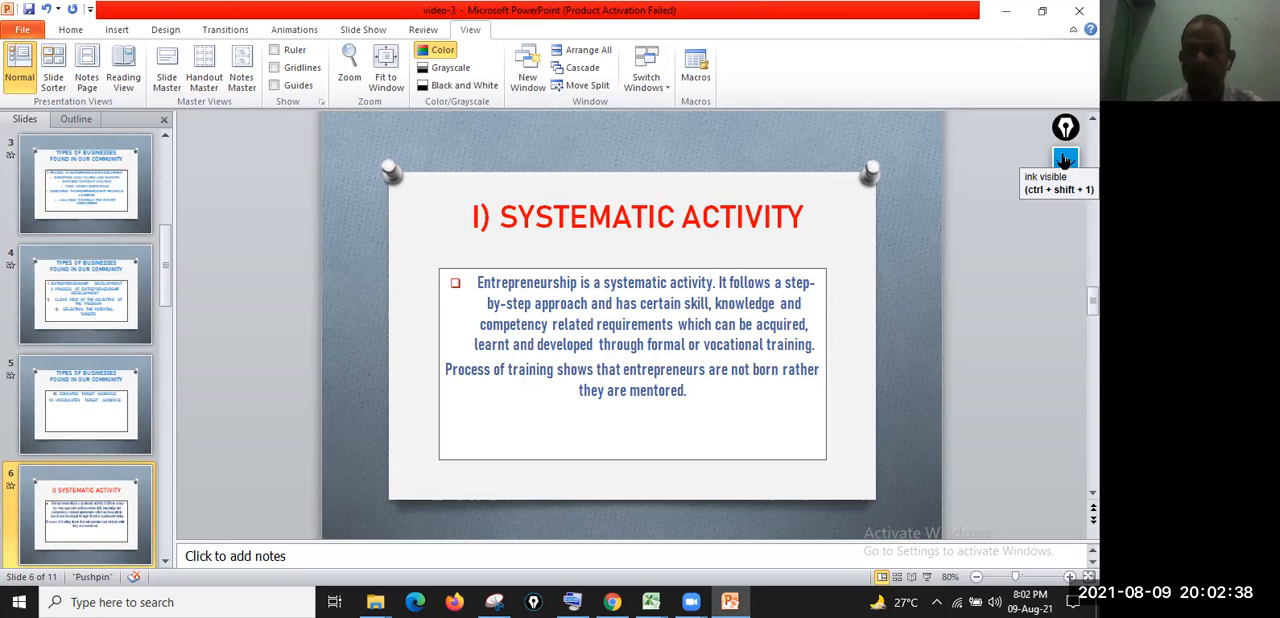
Step: Enable the pen for ink annotation on the Systematic Activity slide
{"action": "left_click", "coordinate": [1064, 158]}
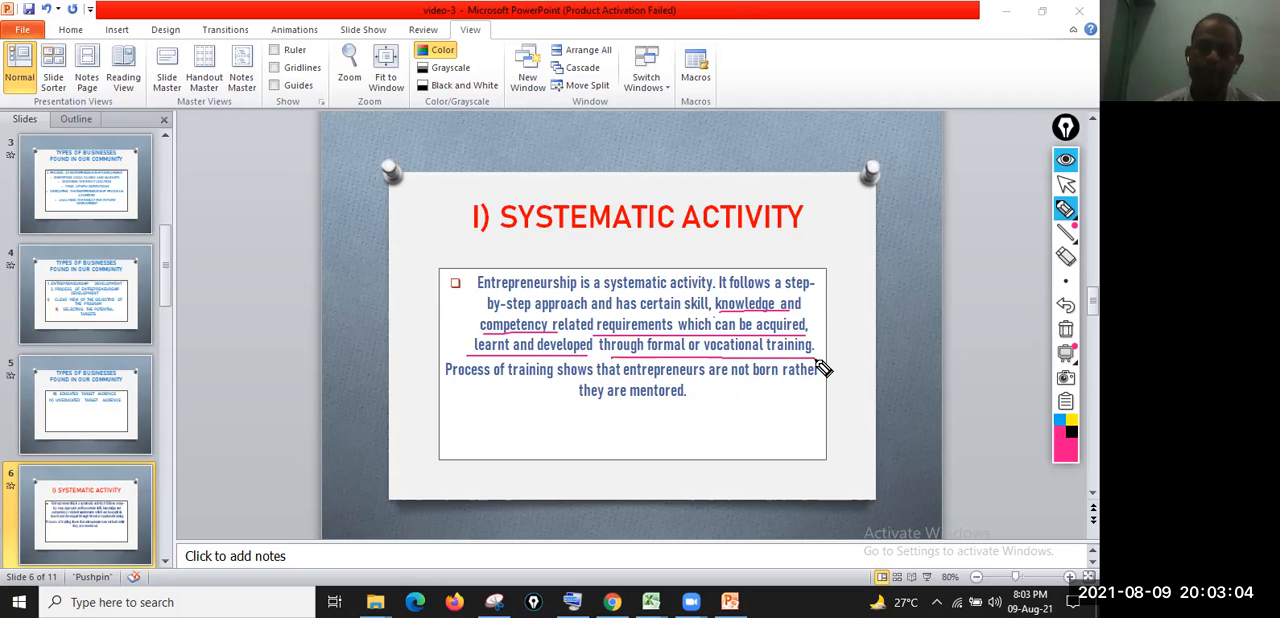
{"action": "mouse_move", "coordinate": [448, 390]}
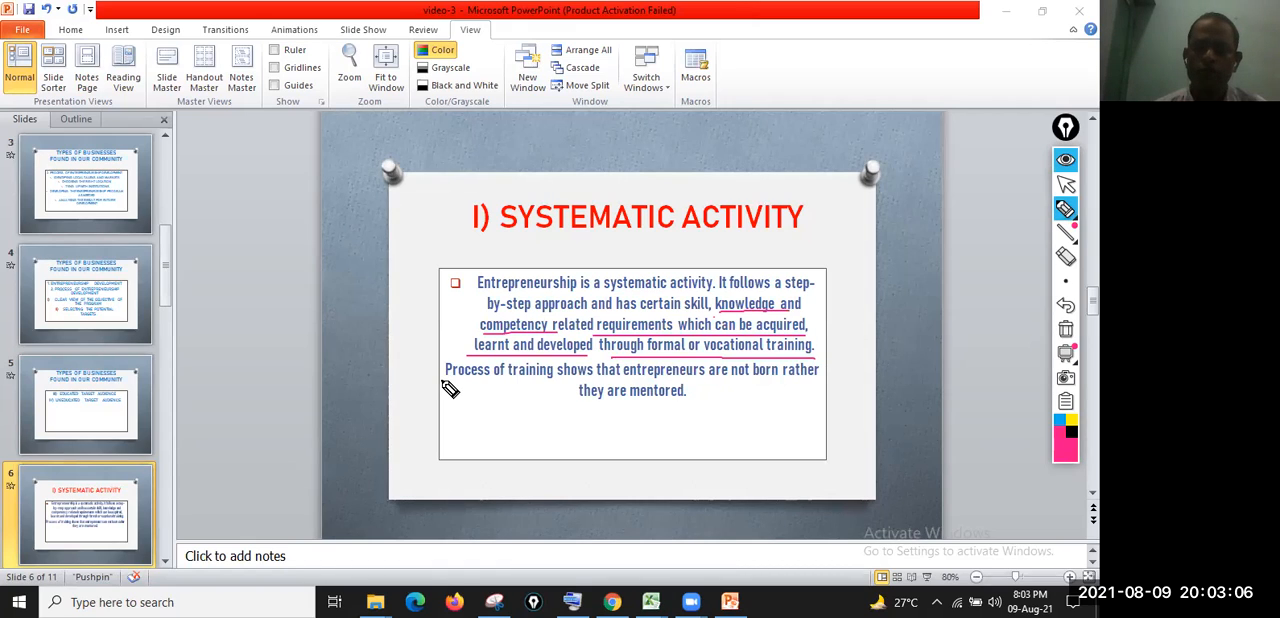
{"action": "mouse_move", "coordinate": [682, 390]}
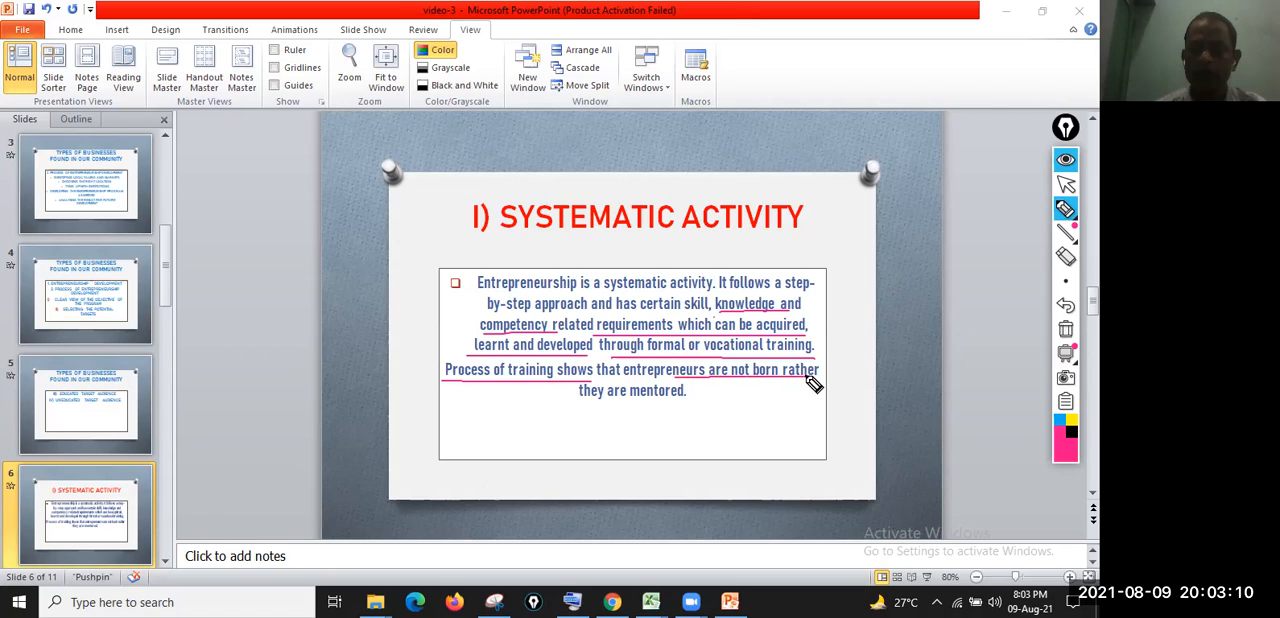
{"action": "mouse_move", "coordinate": [674, 408]}
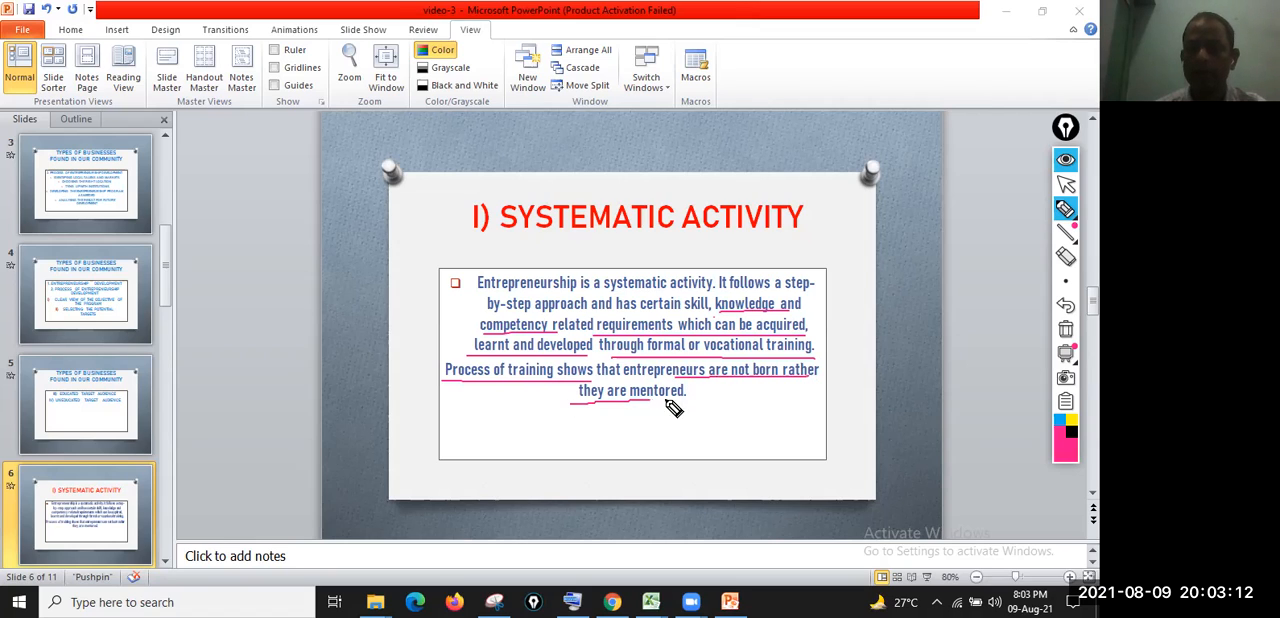
{"action": "mouse_move", "coordinate": [704, 406]}
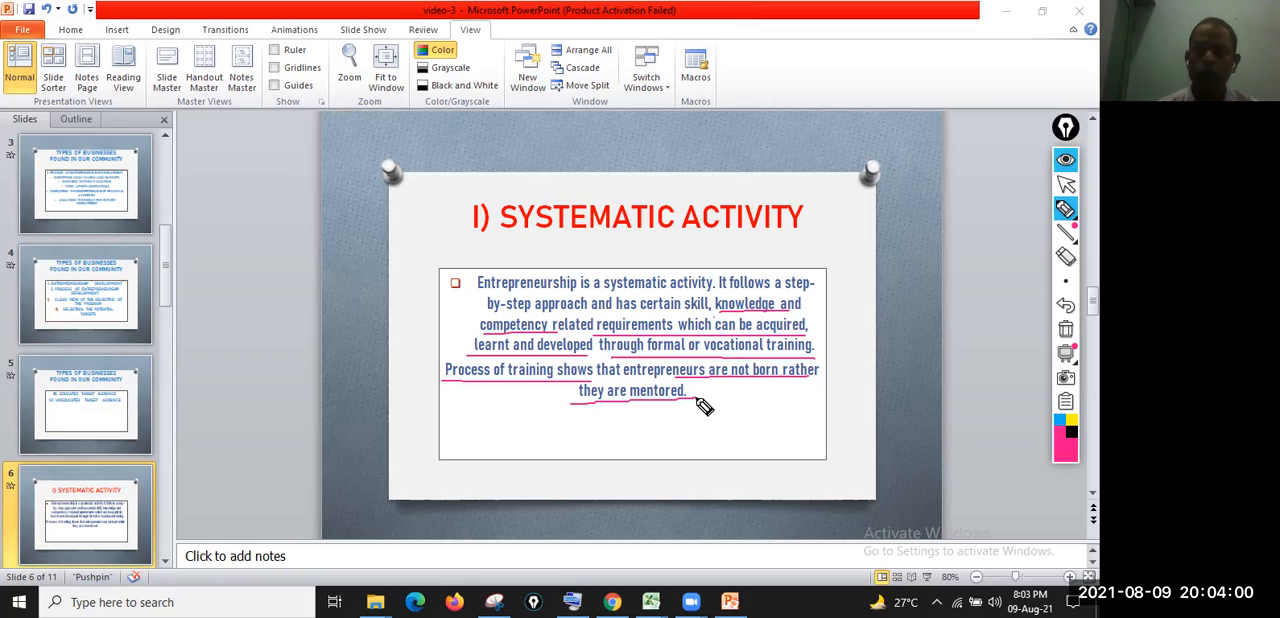
{"action": "mouse_move", "coordinate": [740, 394]}
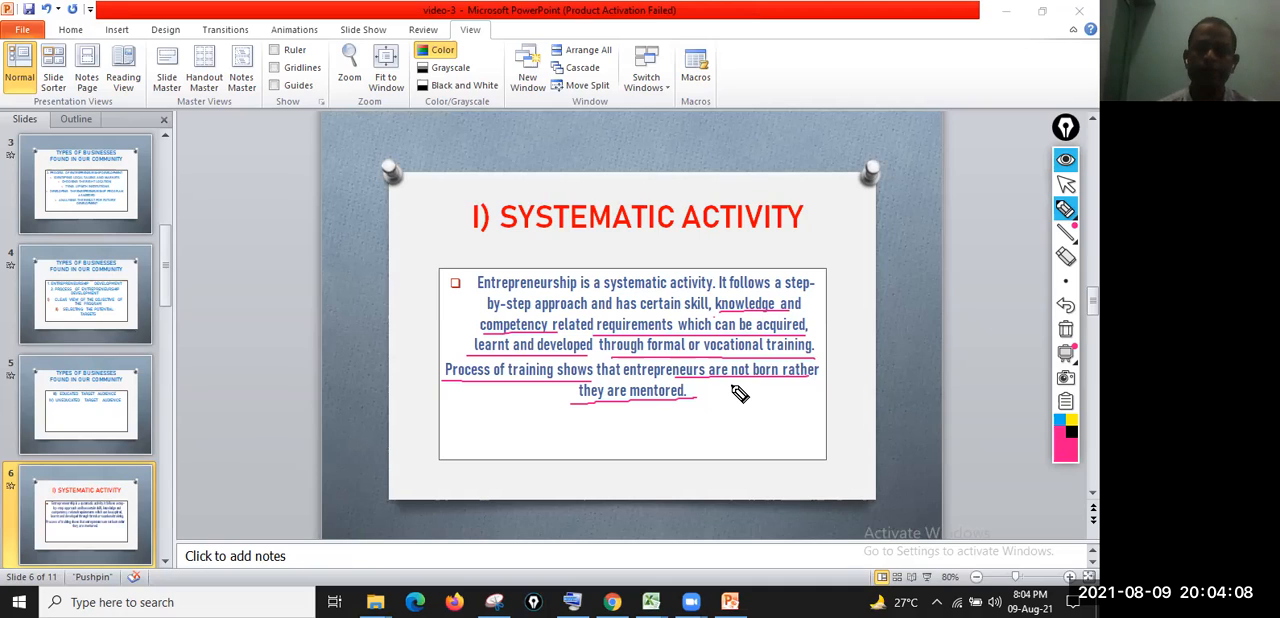
{"action": "mouse_move", "coordinate": [910, 352]}
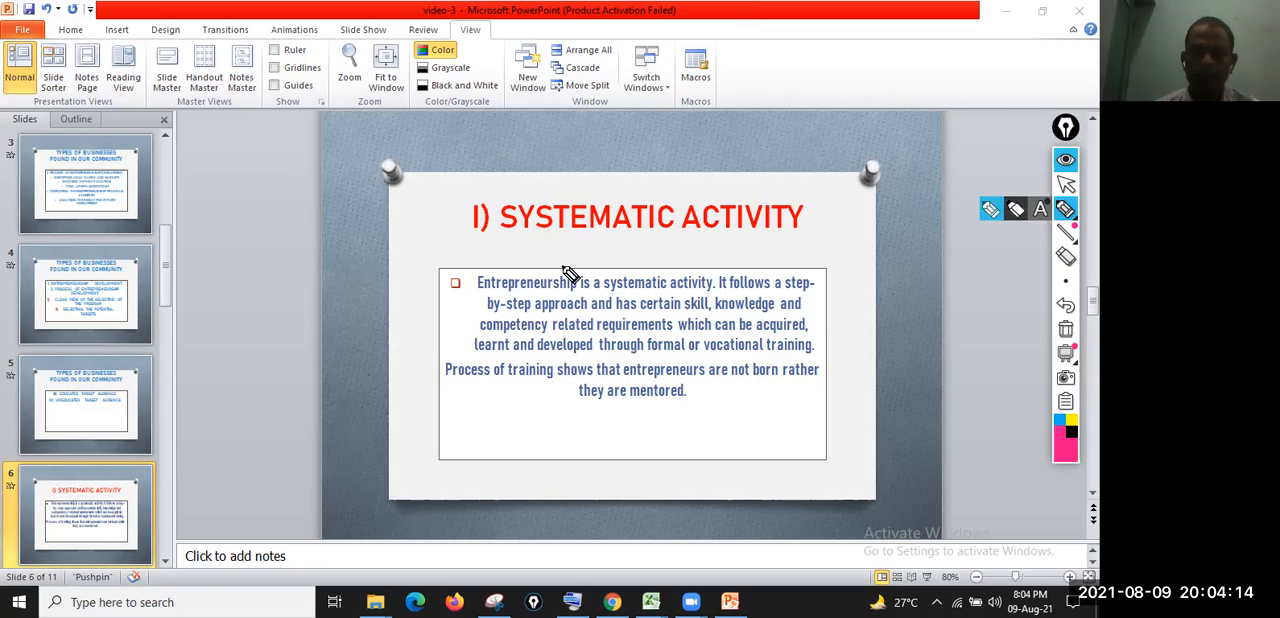
{"action": "mouse_move", "coordinate": [1064, 208]}
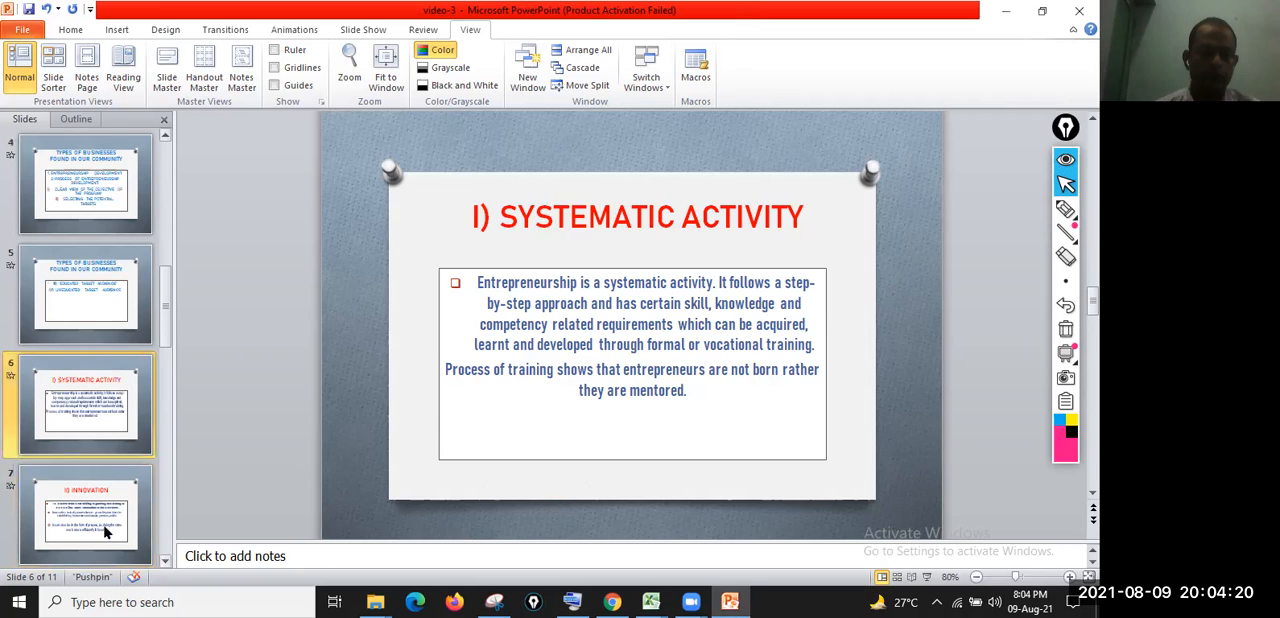
Step: Show the Innovation slide and underline 'generating new ideas' and 'acquire generous profits'
{"action": "left_click", "coordinate": [84, 516]}
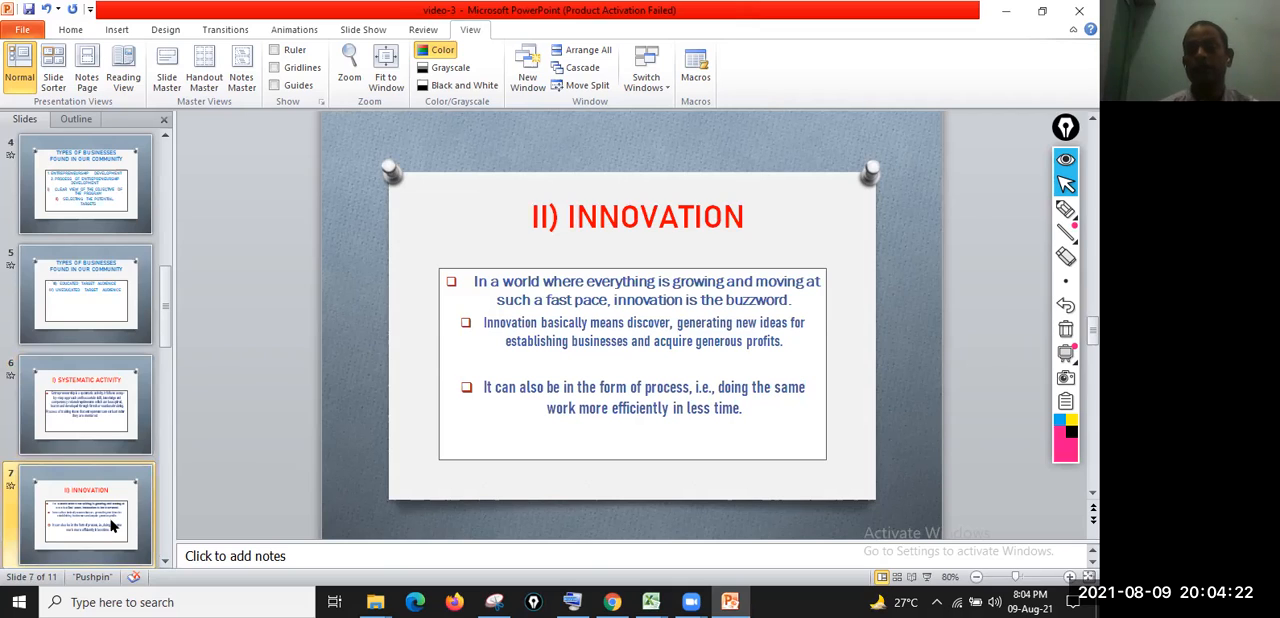
{"action": "mouse_move", "coordinate": [484, 464]}
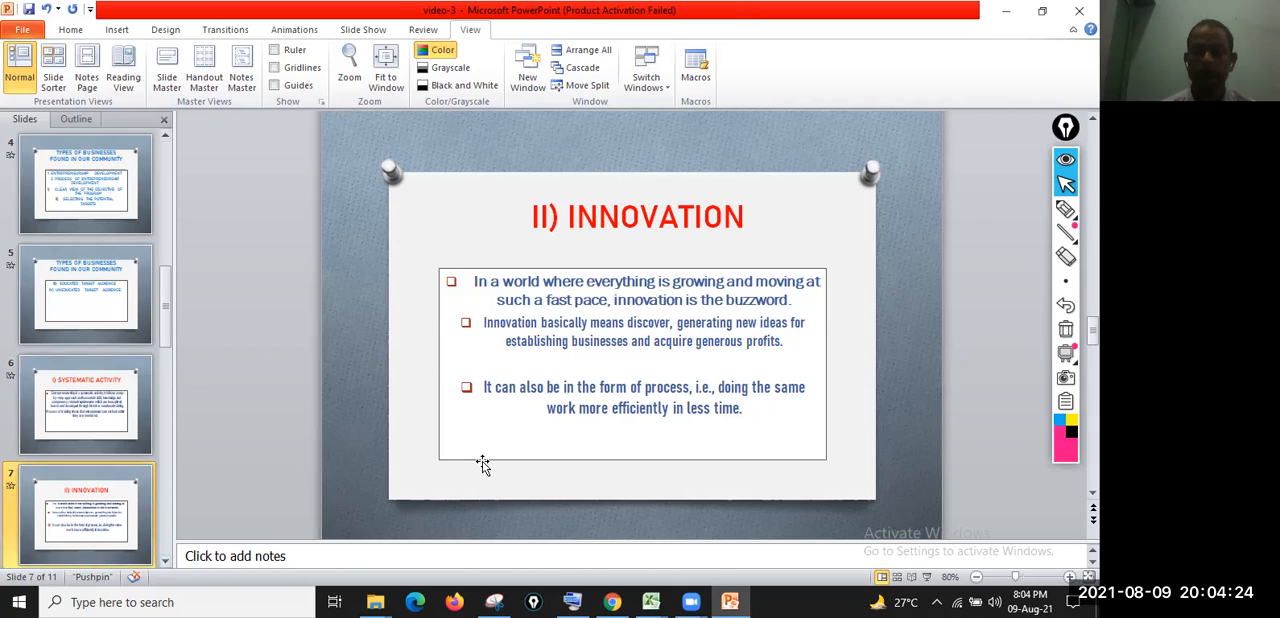
{"action": "mouse_move", "coordinate": [612, 450]}
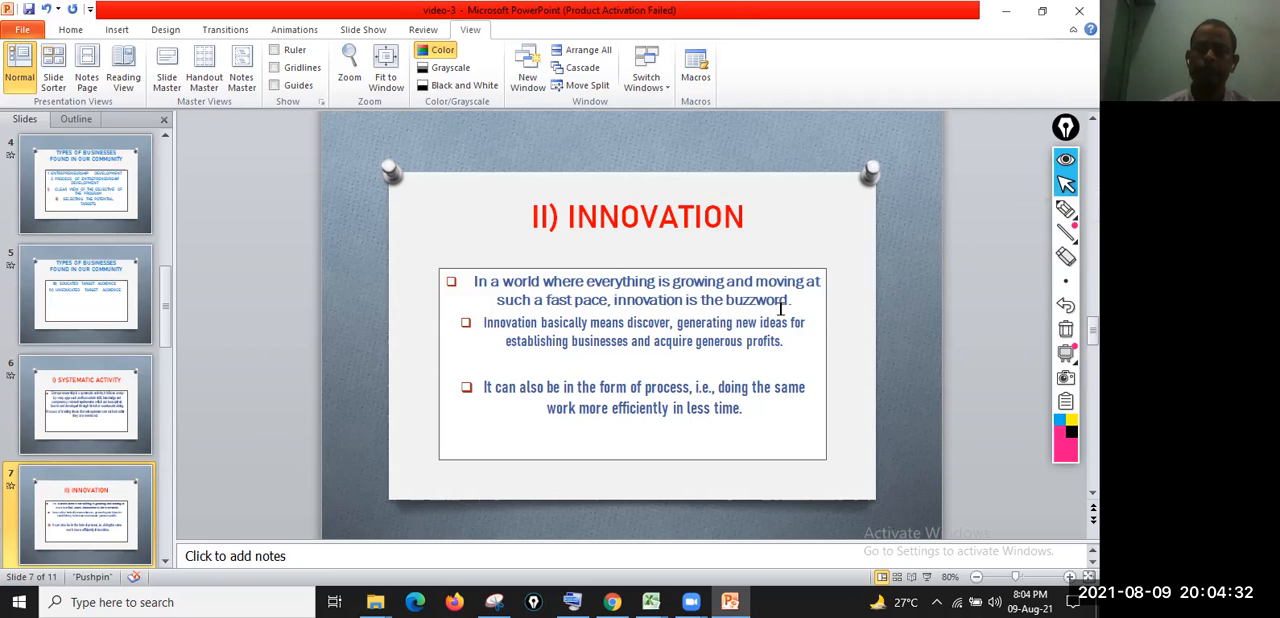
{"action": "mouse_move", "coordinate": [1010, 216]}
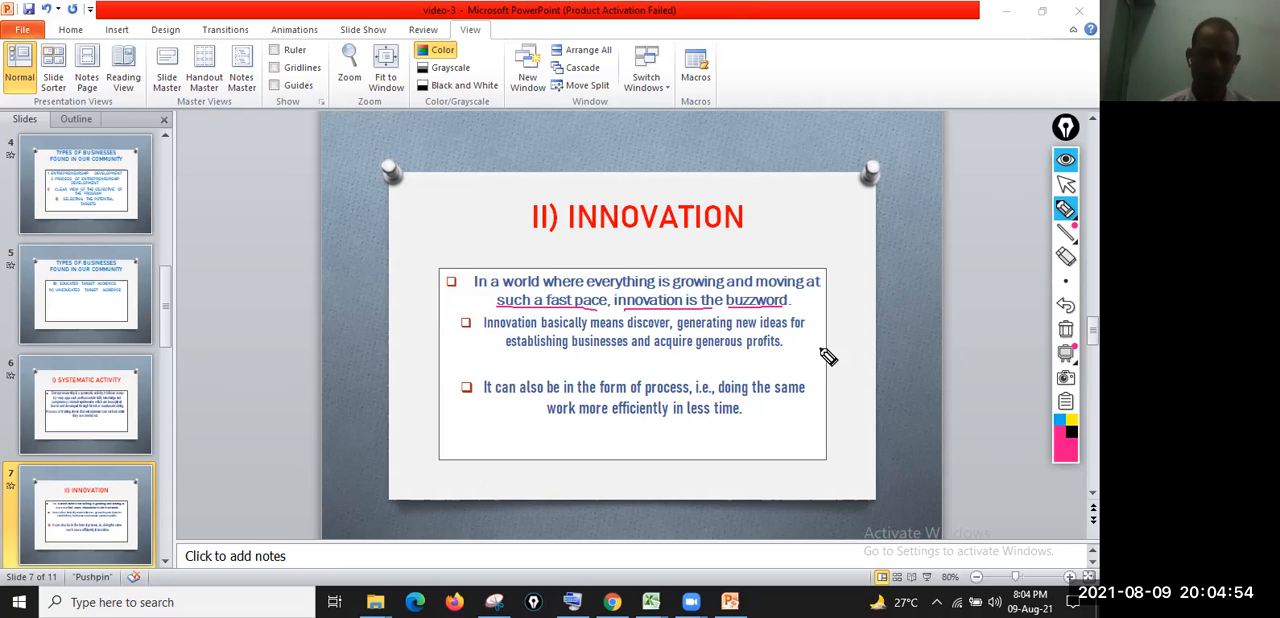
{"action": "mouse_move", "coordinate": [764, 368]}
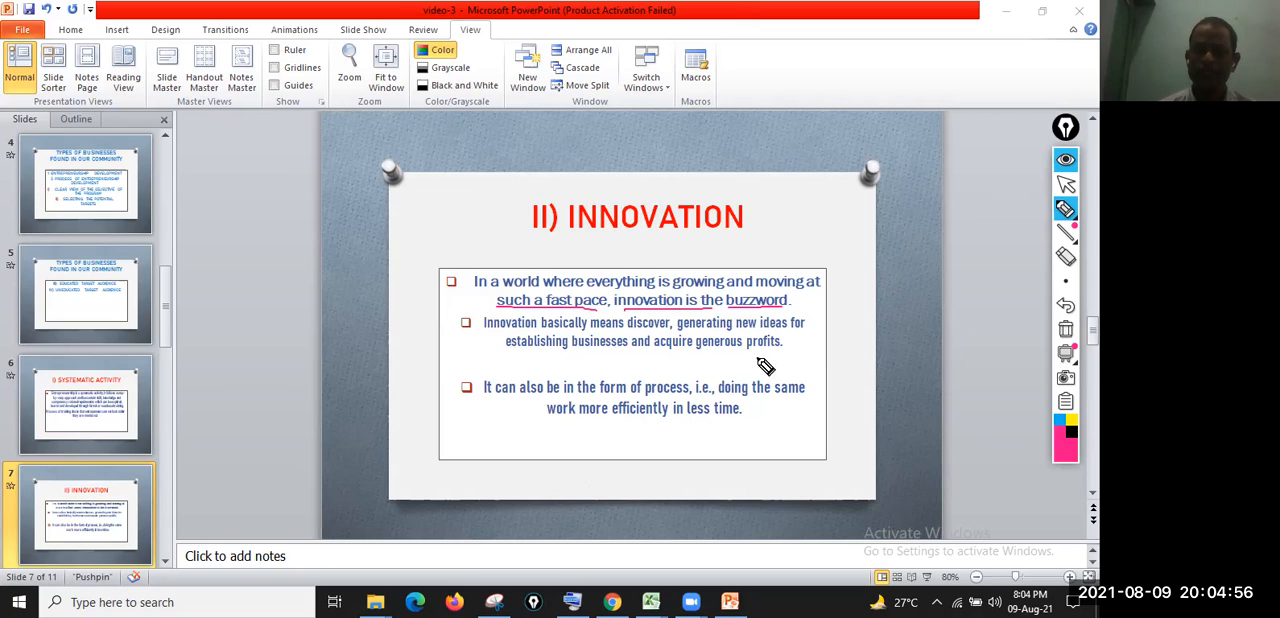
{"action": "mouse_move", "coordinate": [680, 340]}
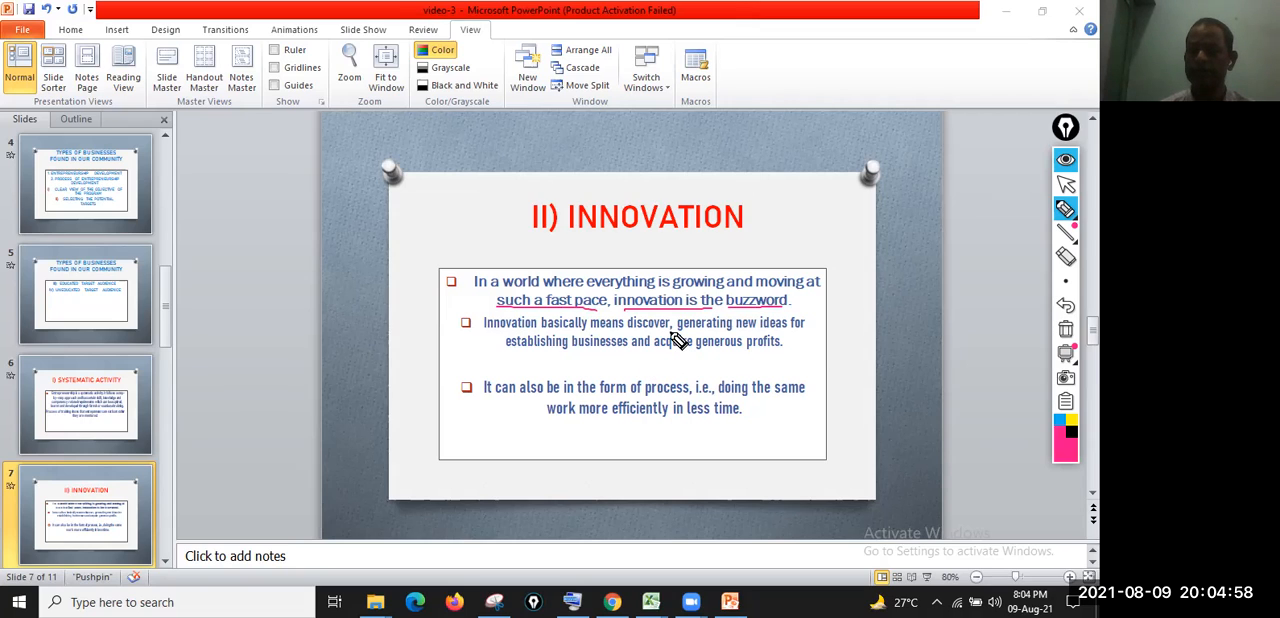
{"action": "left_click_drag", "start_coordinate": [672, 332], "coordinate": [790, 350]}
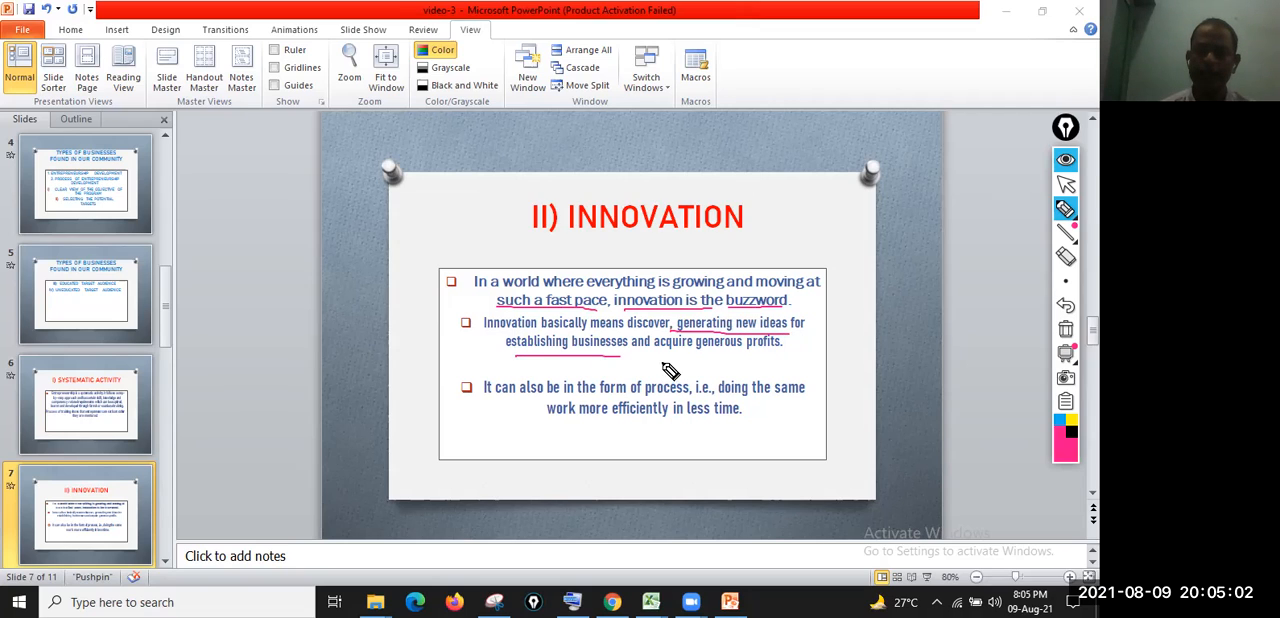
{"action": "left_click_drag", "start_coordinate": [680, 356], "coordinate": [784, 356]}
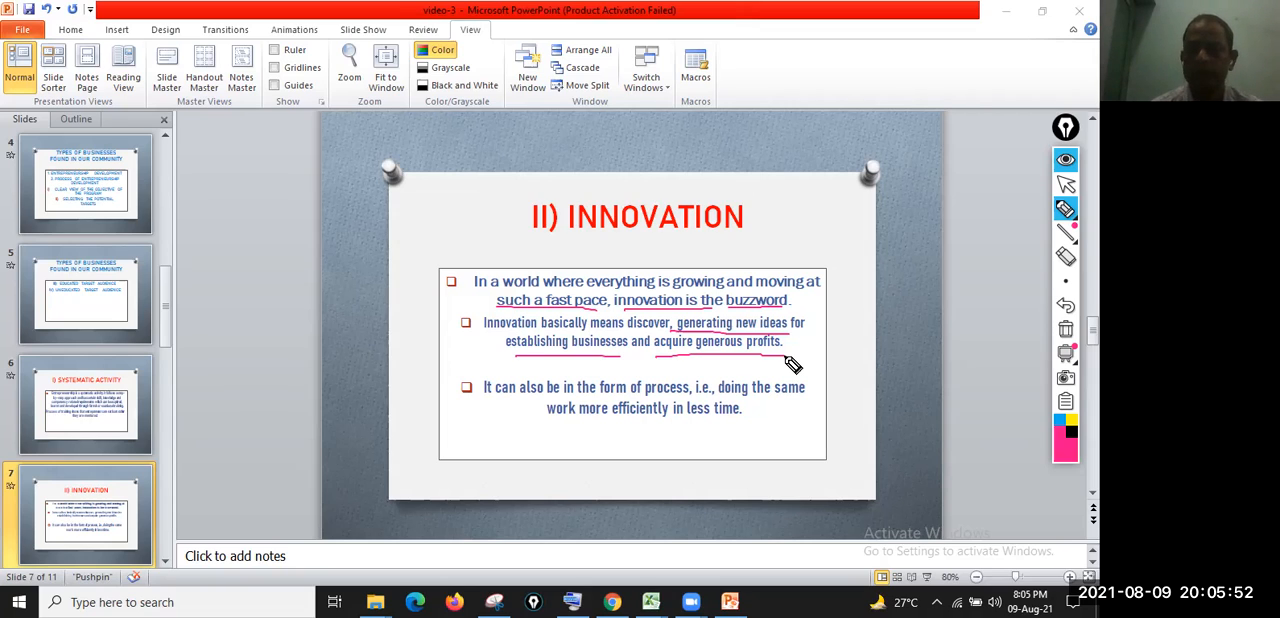
{"action": "mouse_move", "coordinate": [770, 412]}
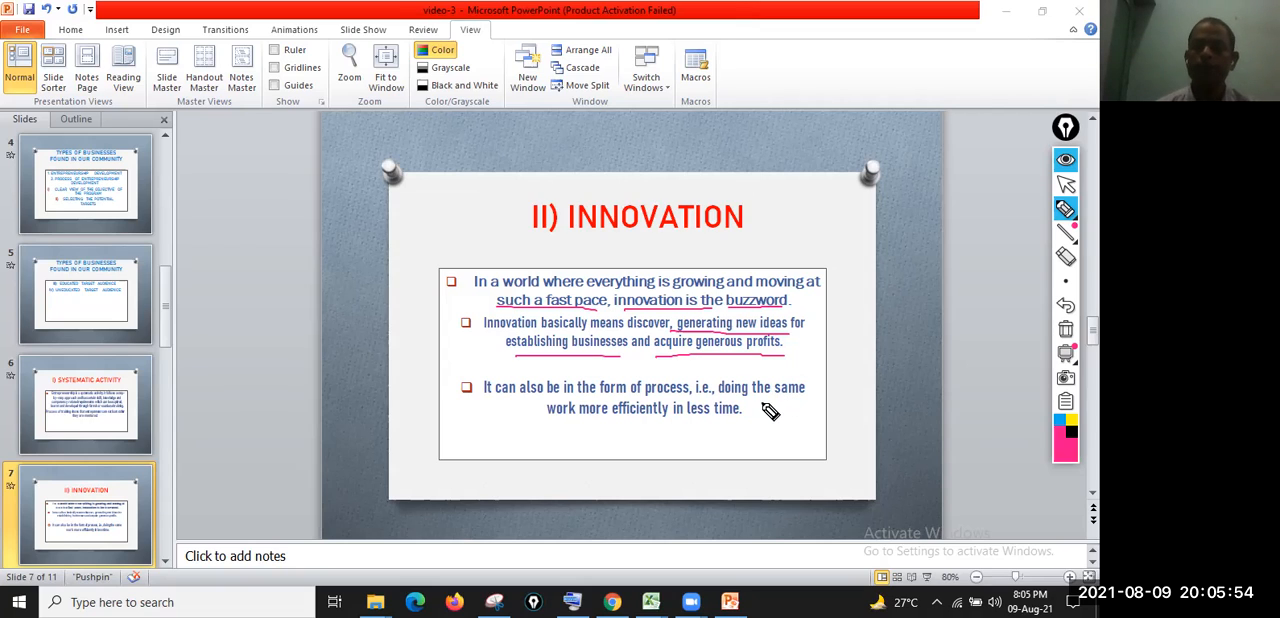
{"action": "mouse_move", "coordinate": [738, 432]}
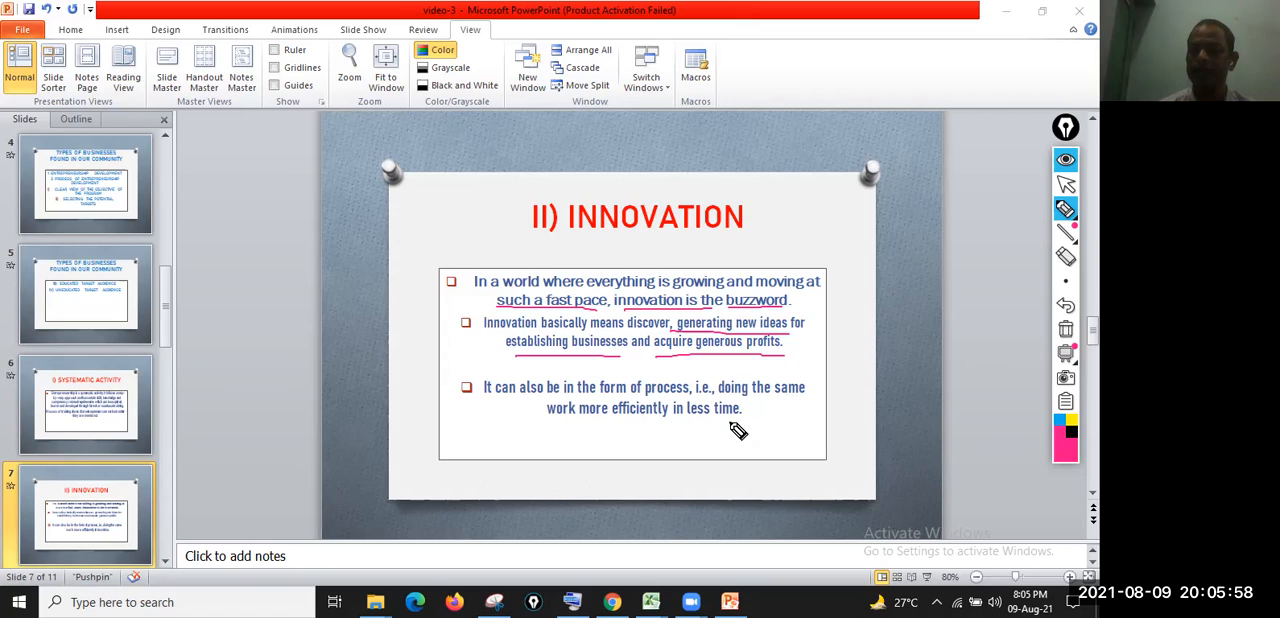
{"action": "mouse_move", "coordinate": [530, 422]}
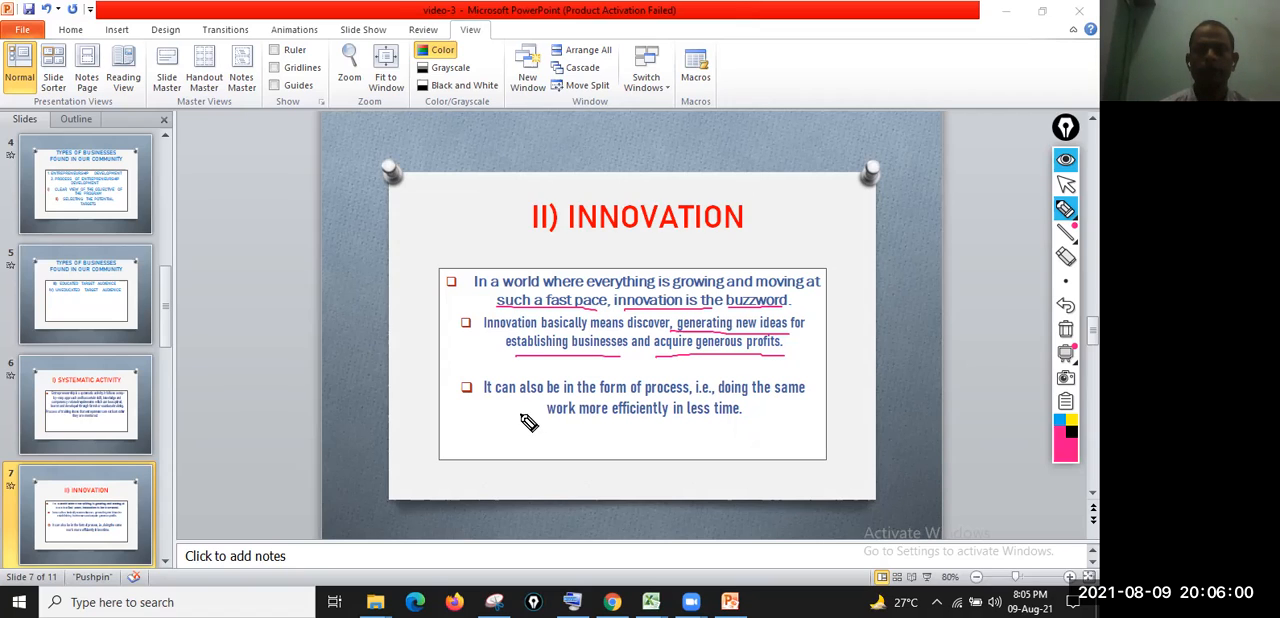
{"action": "mouse_move", "coordinate": [480, 418]}
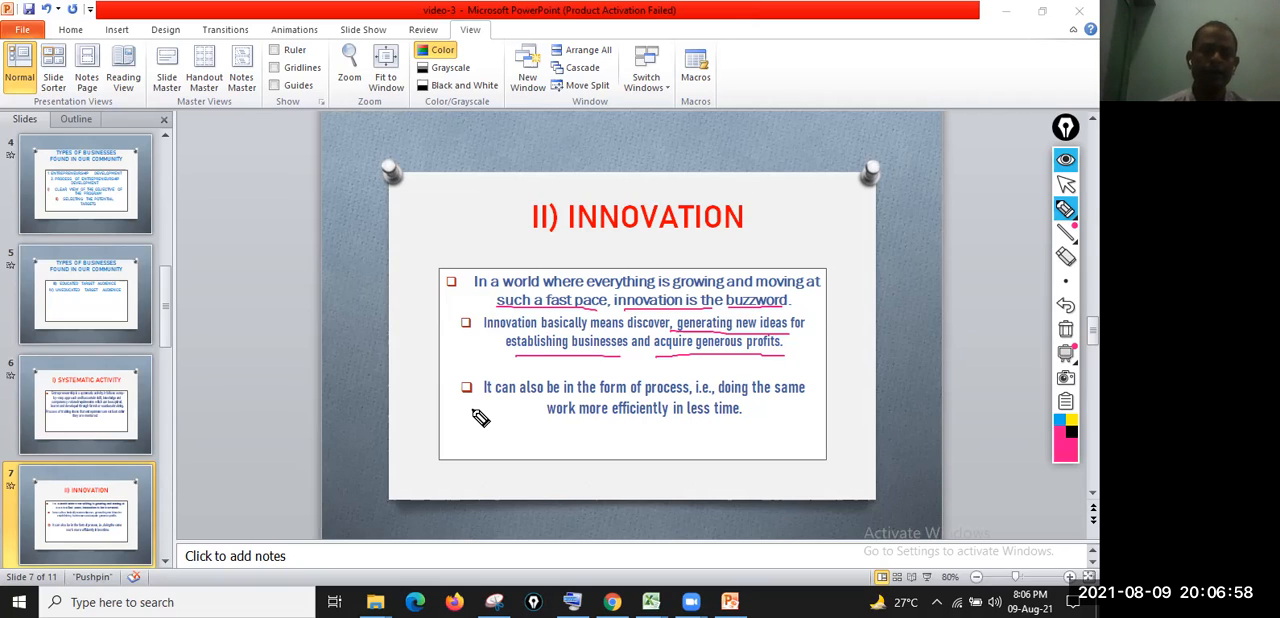
{"action": "mouse_move", "coordinate": [500, 408]}
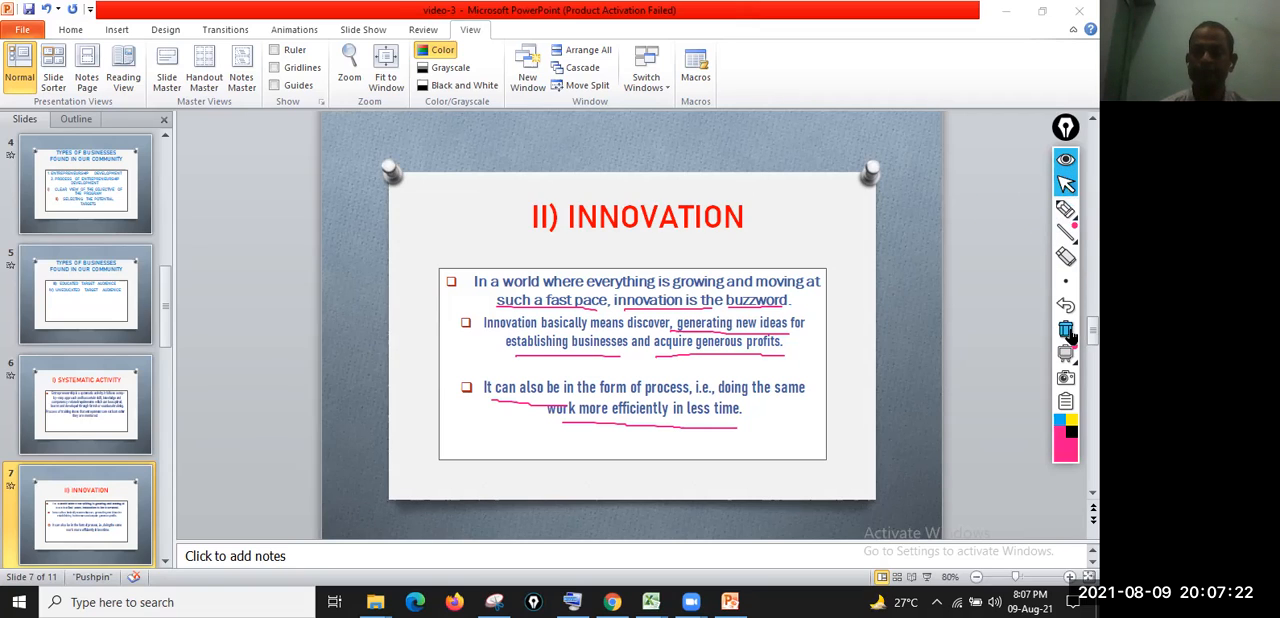
{"action": "left_click", "coordinate": [1064, 328]}
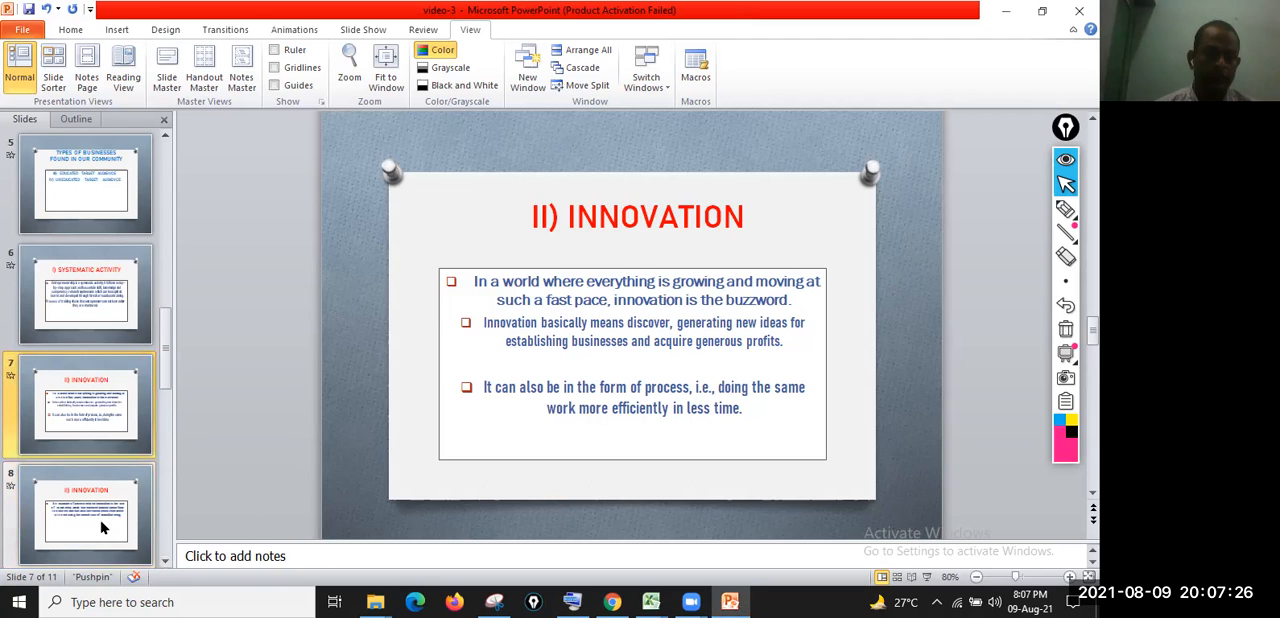
{"action": "left_click", "coordinate": [100, 530]}
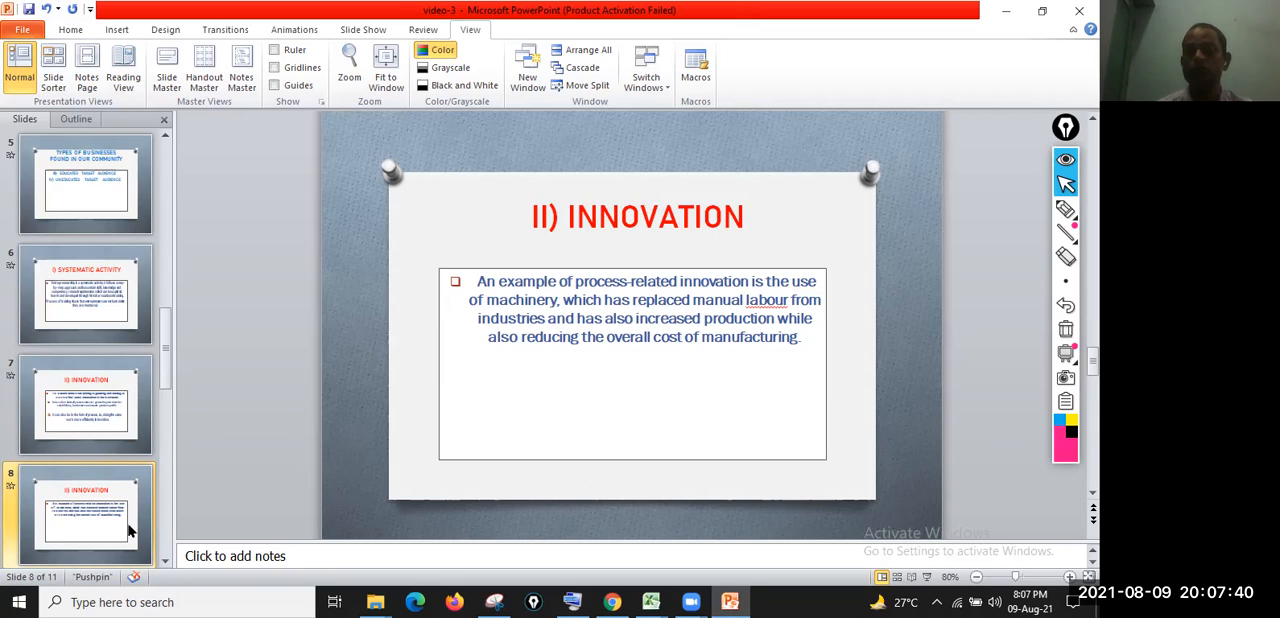
{"action": "mouse_move", "coordinate": [548, 392]}
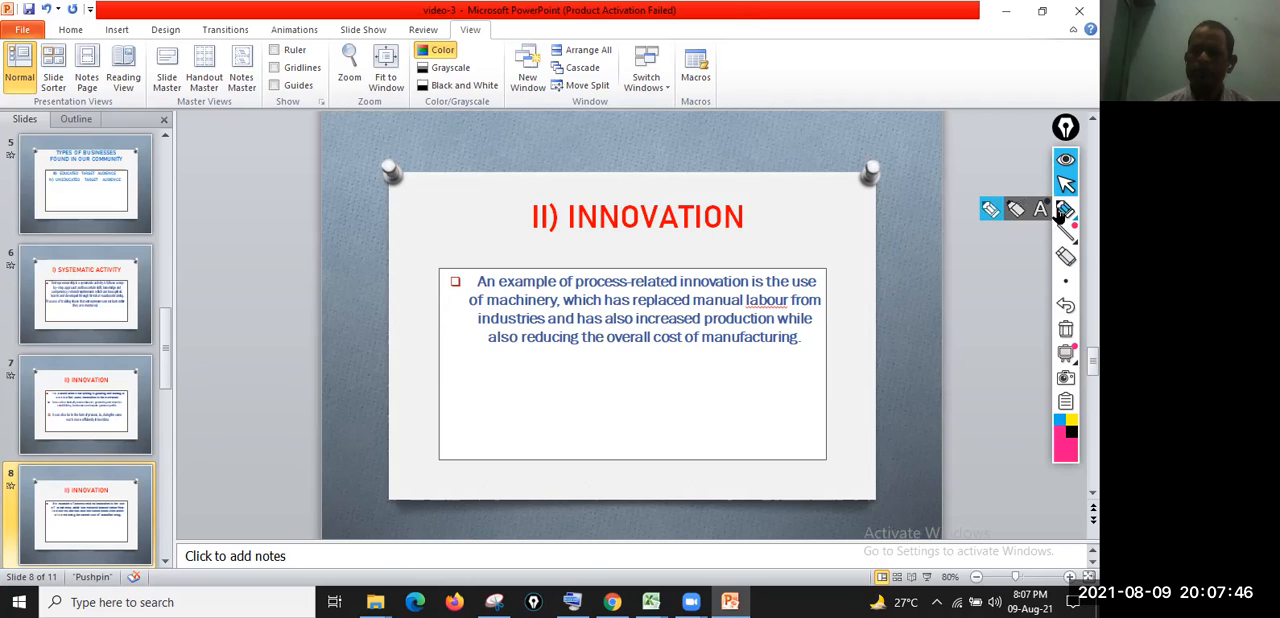
{"action": "mouse_move", "coordinate": [990, 208]}
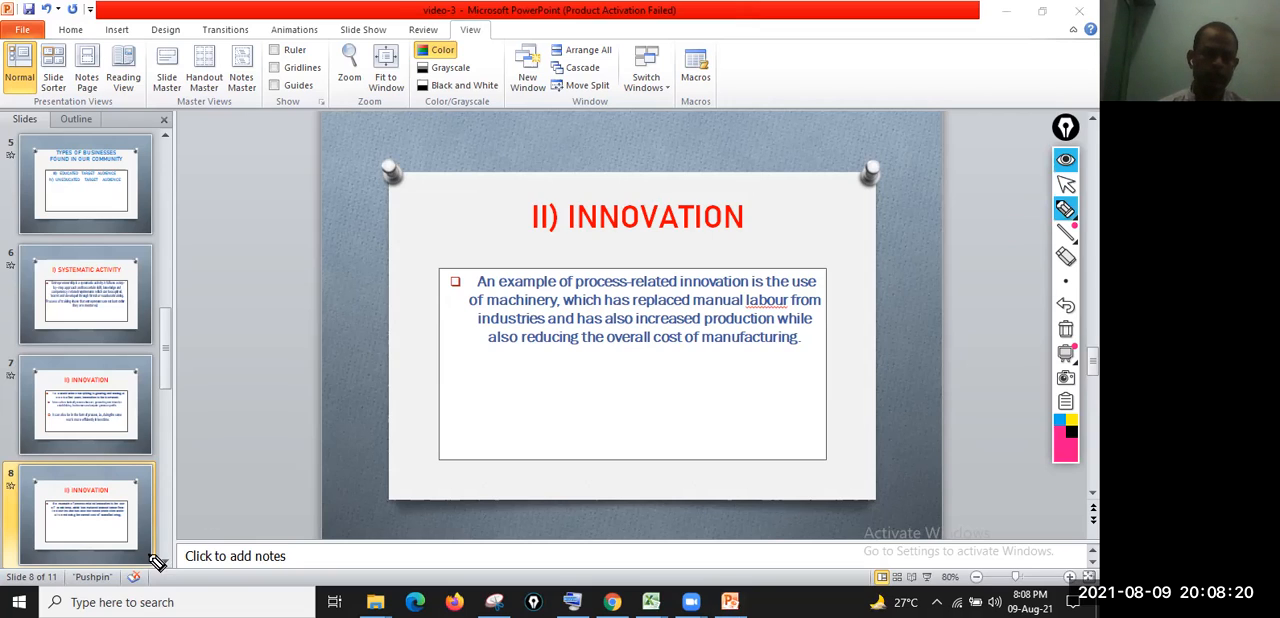
{"action": "mouse_move", "coordinate": [1044, 188]}
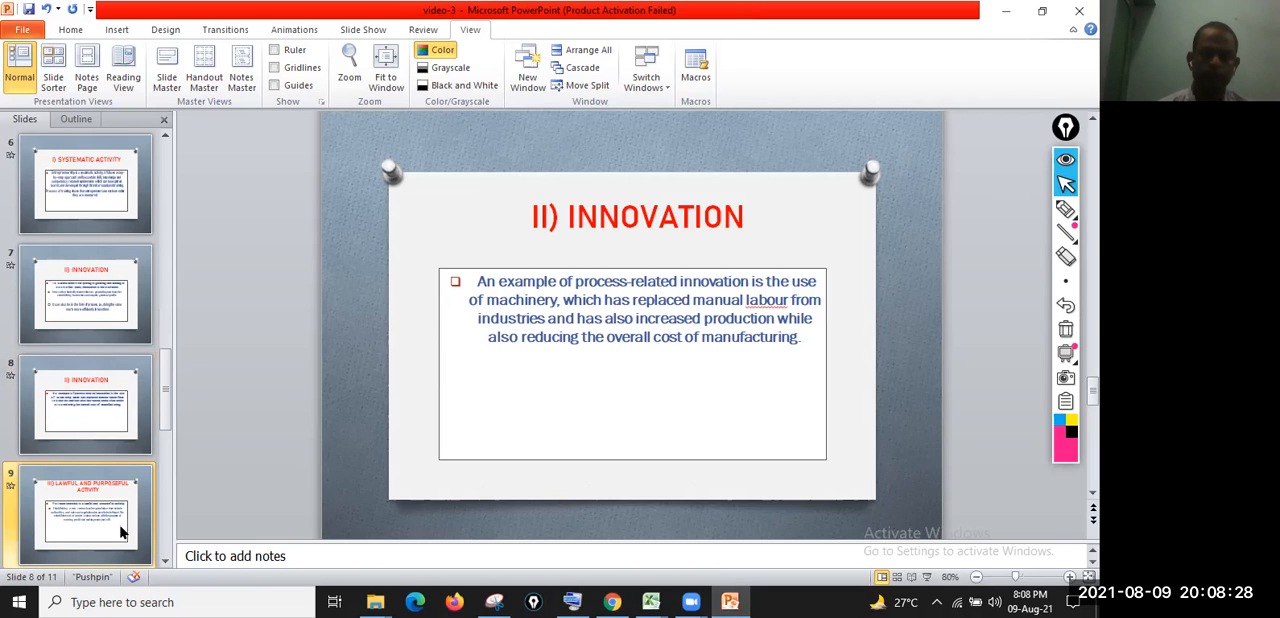
Step: Show slide 9, Lawful and Purposeful Activity, and pick the pen for underlining
{"action": "left_click", "coordinate": [84, 518]}
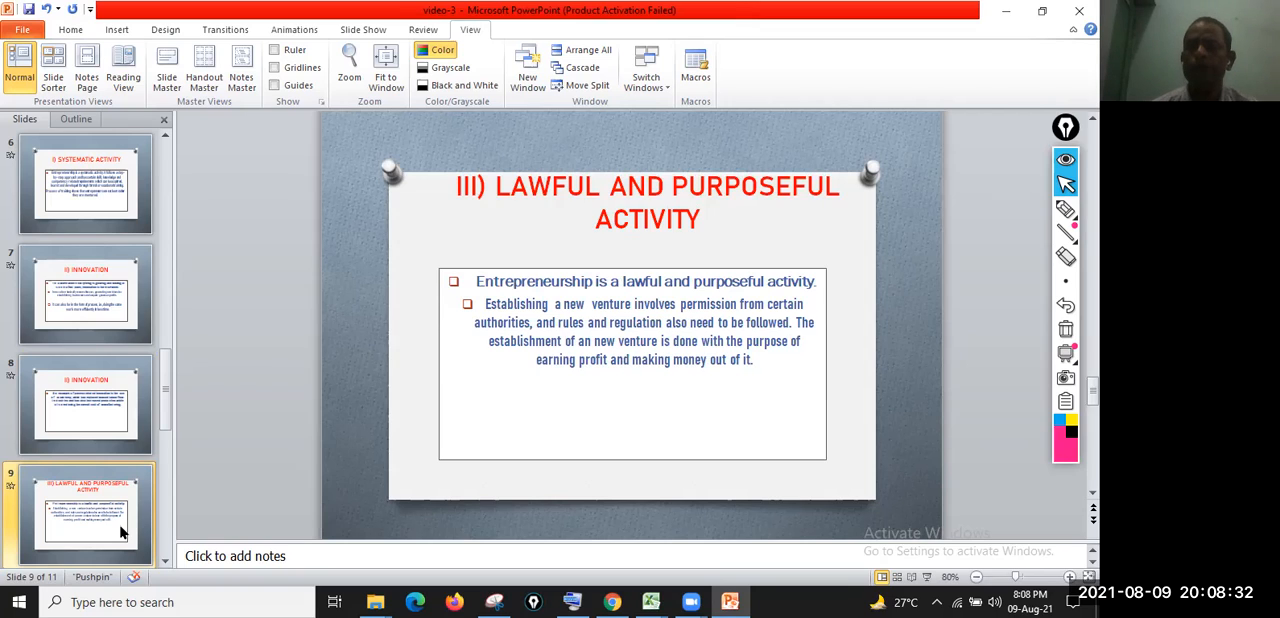
{"action": "mouse_move", "coordinate": [436, 468]}
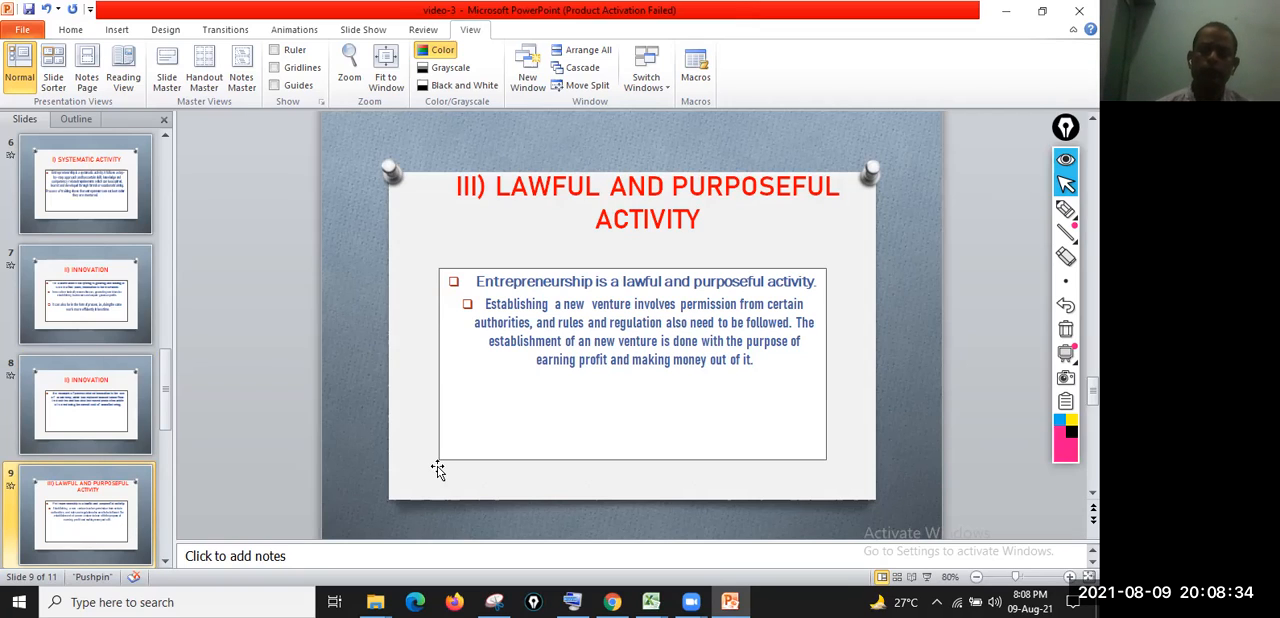
{"action": "mouse_move", "coordinate": [708, 380]}
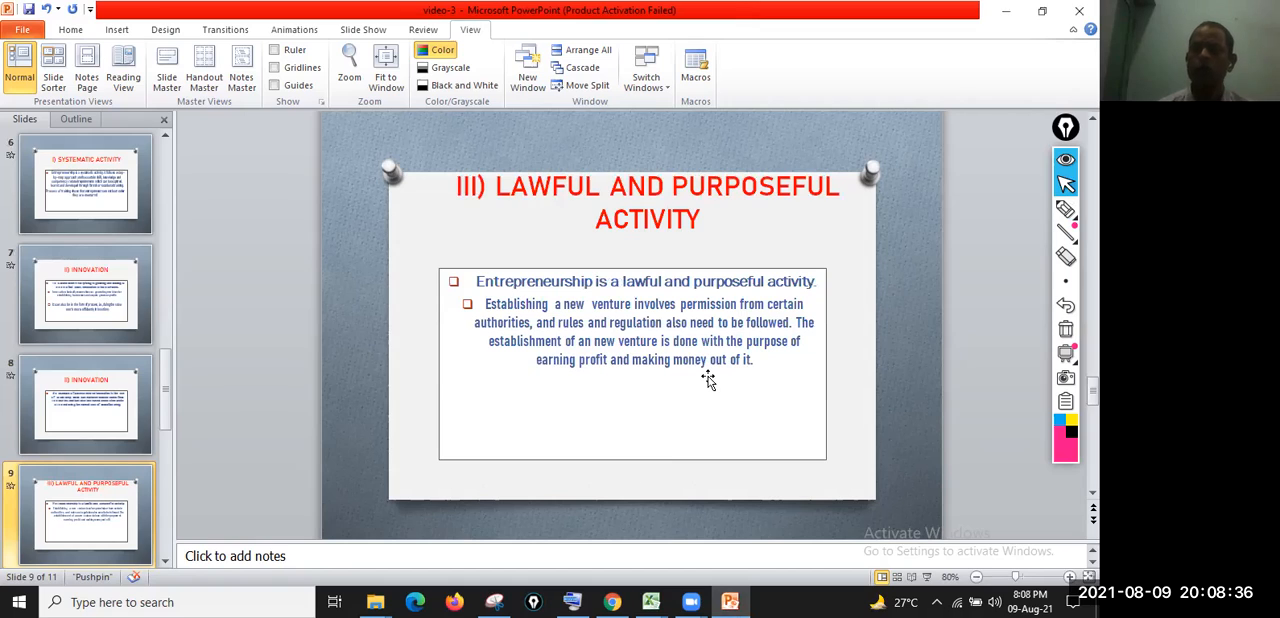
{"action": "mouse_move", "coordinate": [714, 380]}
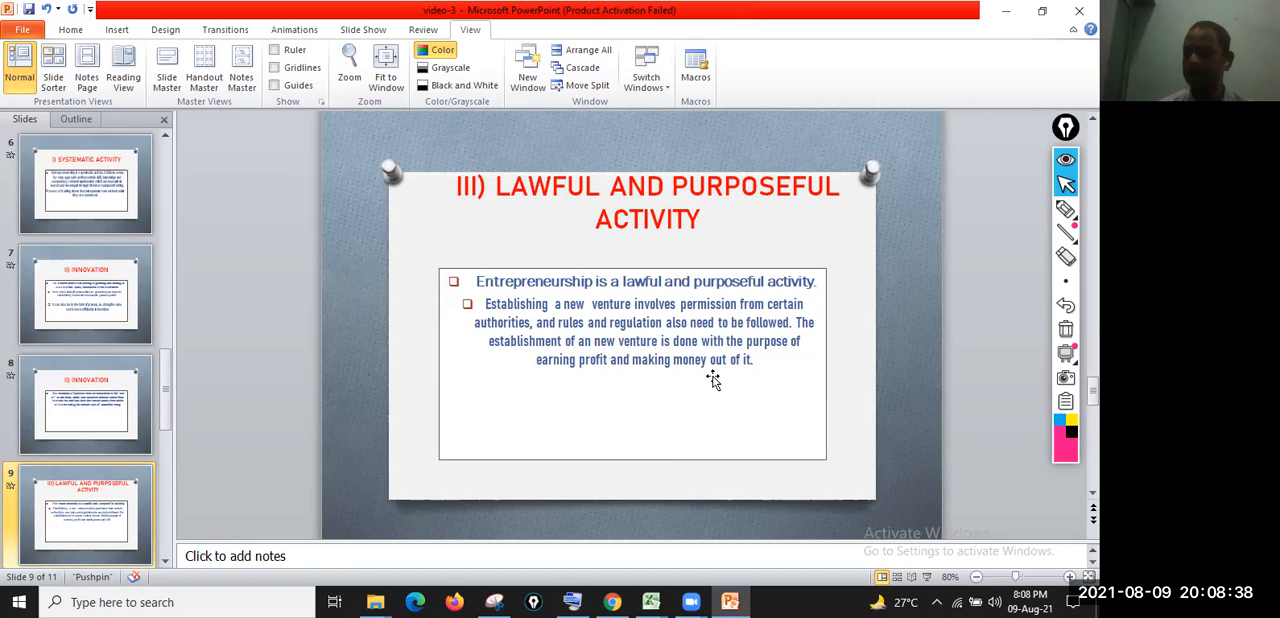
{"action": "mouse_move", "coordinate": [1034, 202]}
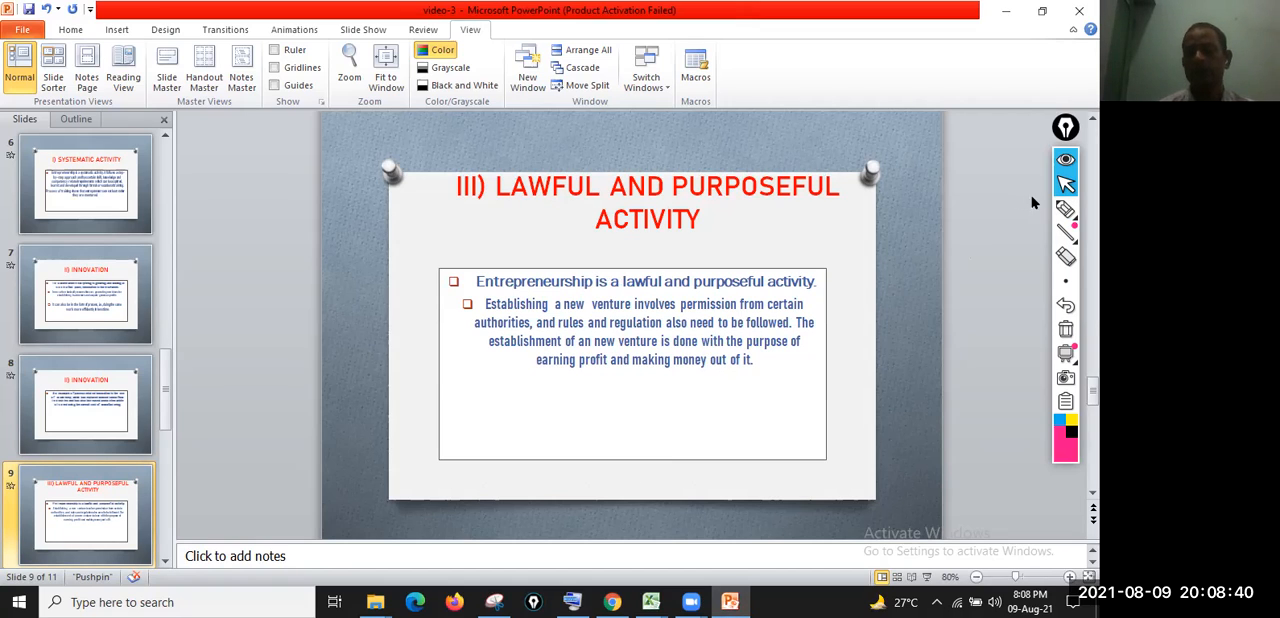
{"action": "left_click", "coordinate": [1064, 208]}
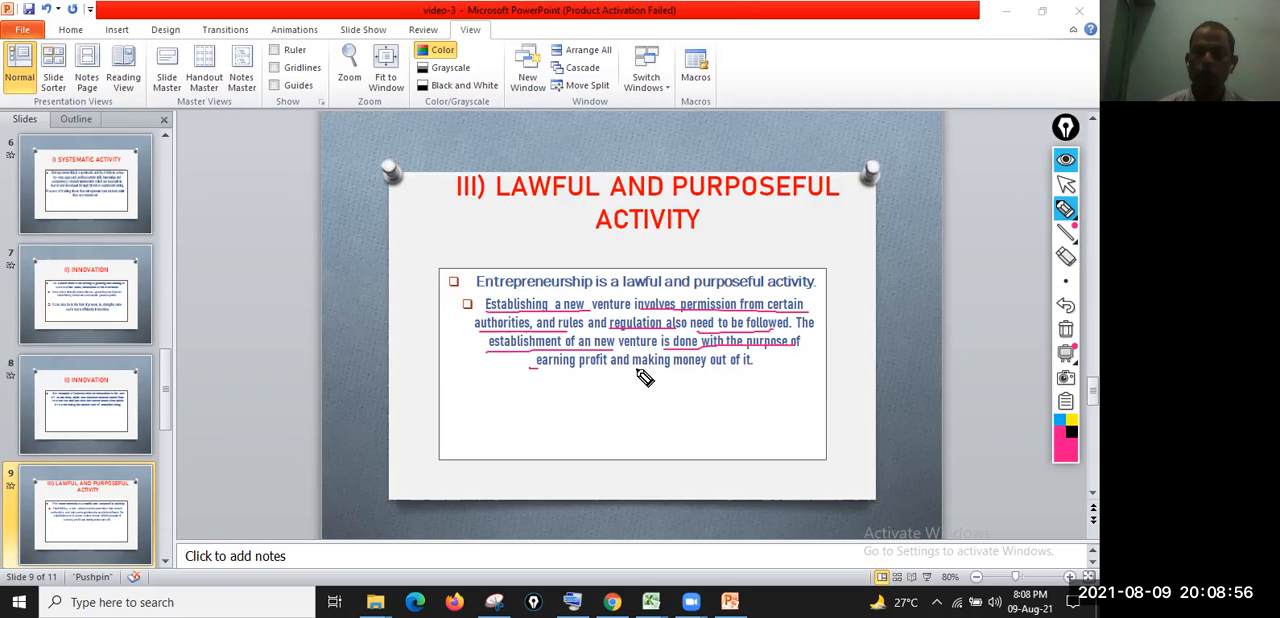
{"action": "mouse_move", "coordinate": [772, 378]}
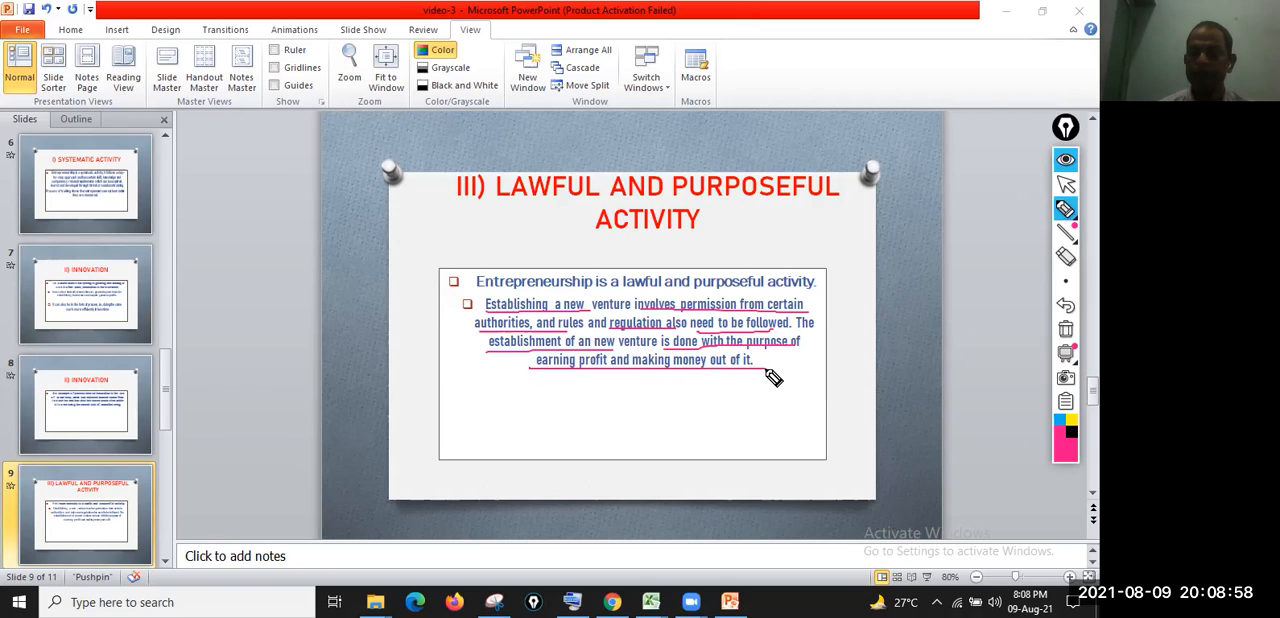
{"action": "mouse_move", "coordinate": [774, 382]}
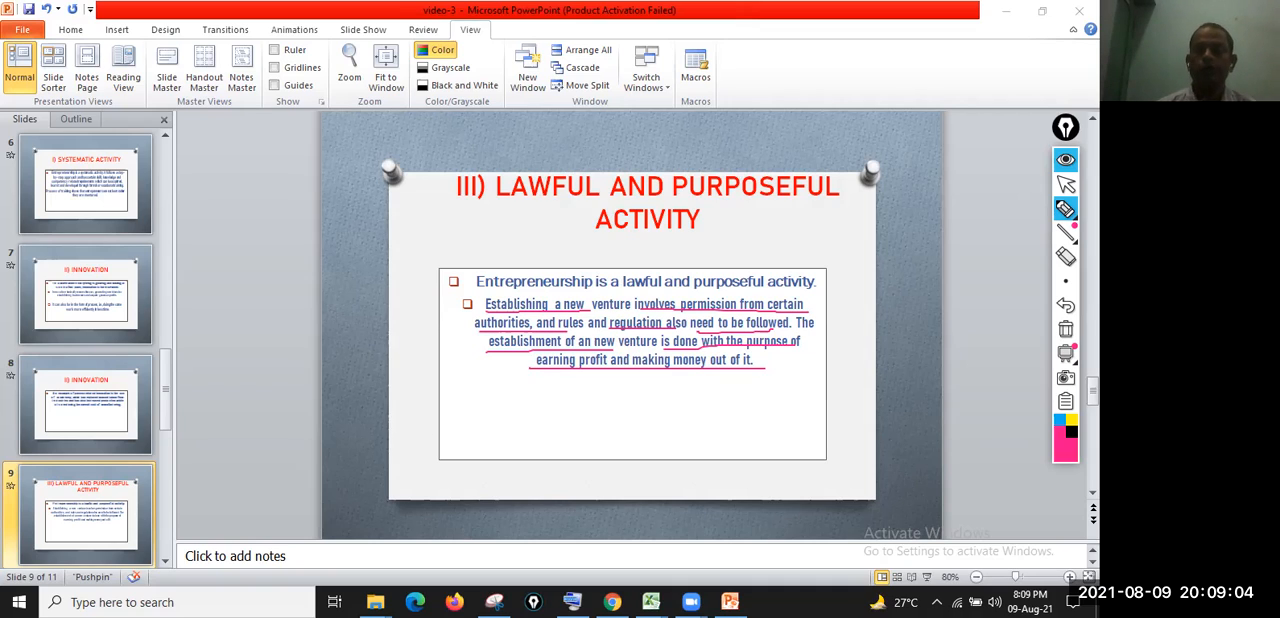
{"action": "mouse_move", "coordinate": [1064, 184]}
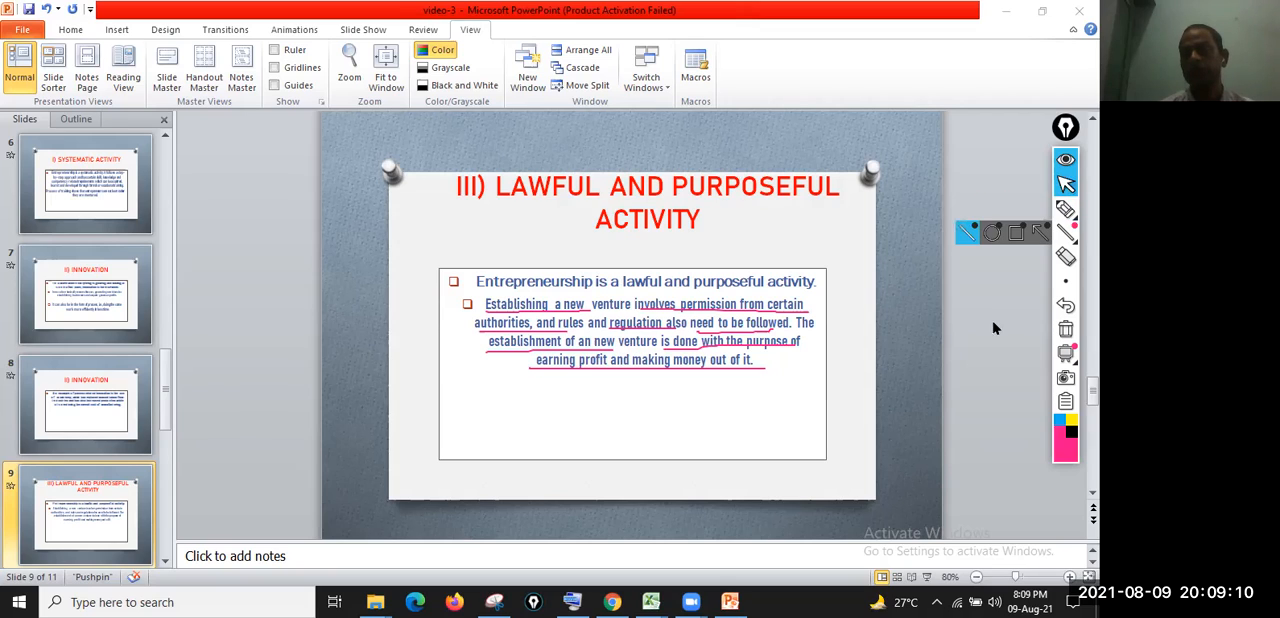
{"action": "mouse_move", "coordinate": [1064, 328]}
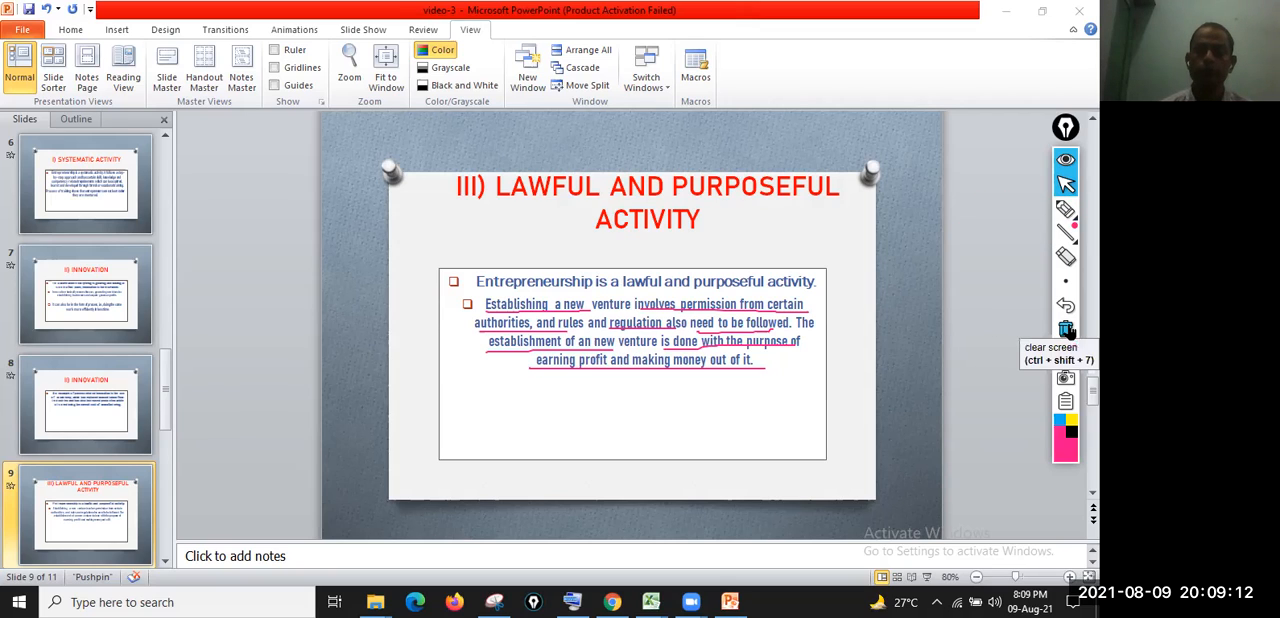
Step: Clear all ink underlines from the Lawful and Purposeful Activity slide
{"action": "left_click", "coordinate": [1064, 328]}
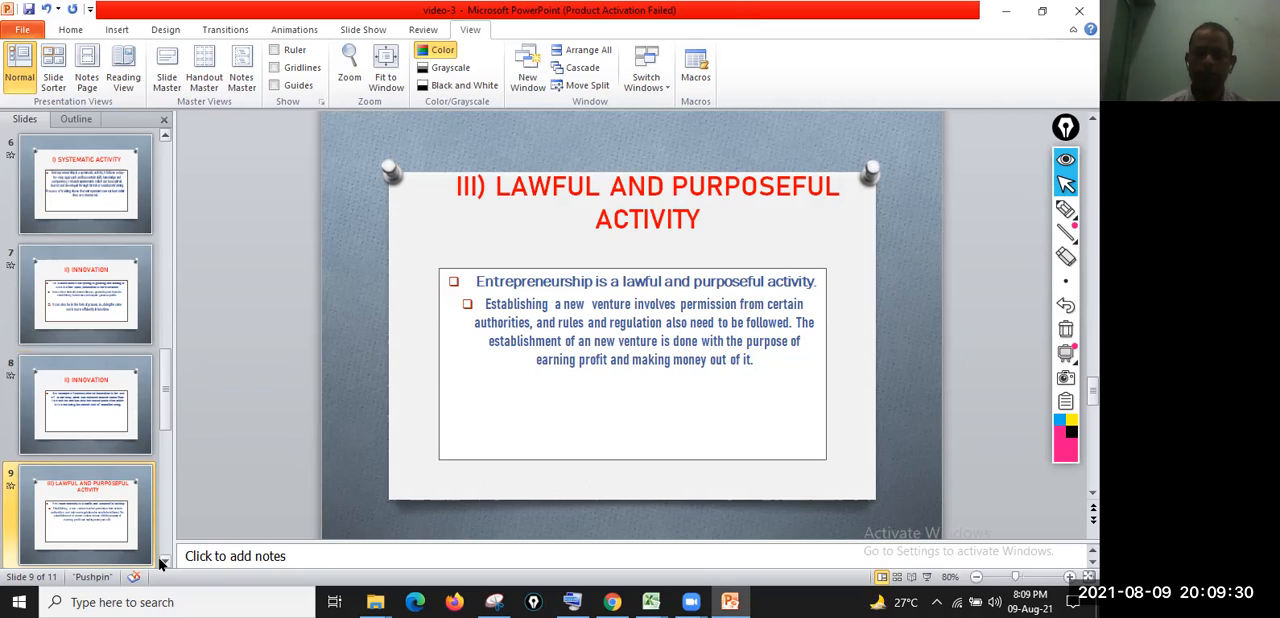
{"action": "scroll", "scroll_direction": "down", "scroll_amount": 3}
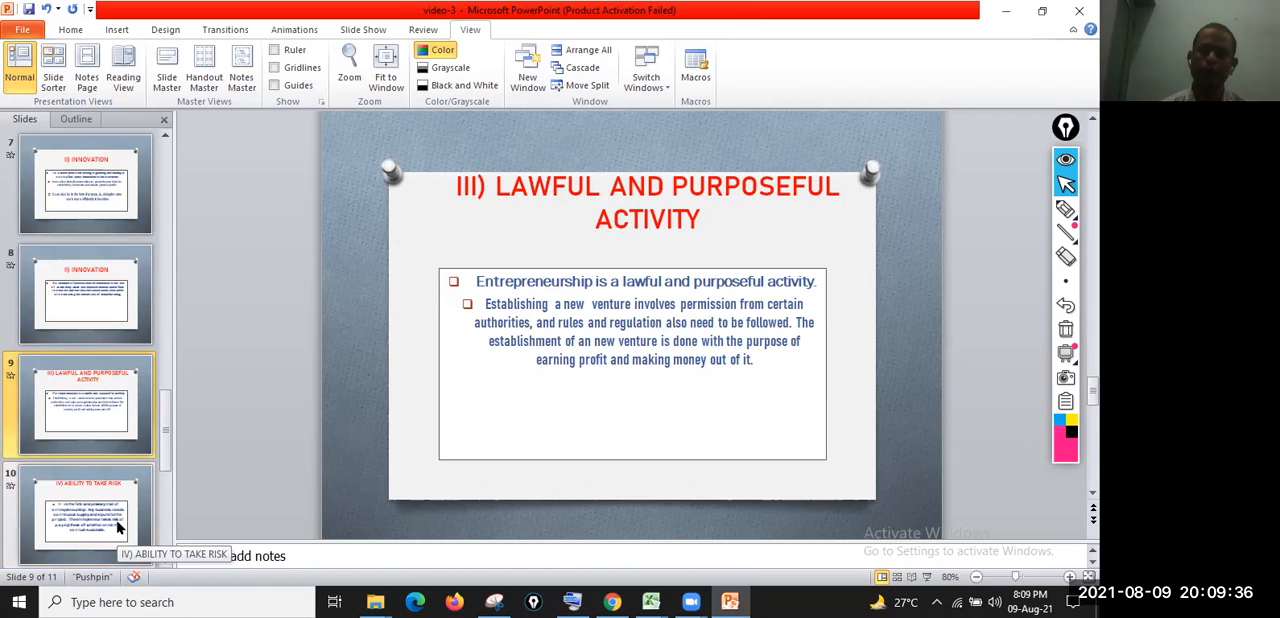
Step: Show slide 10, Ability to Take Risk, and underline the sentences on continuous inputs and the entrepreneur's risk
{"action": "left_click", "coordinate": [90, 528]}
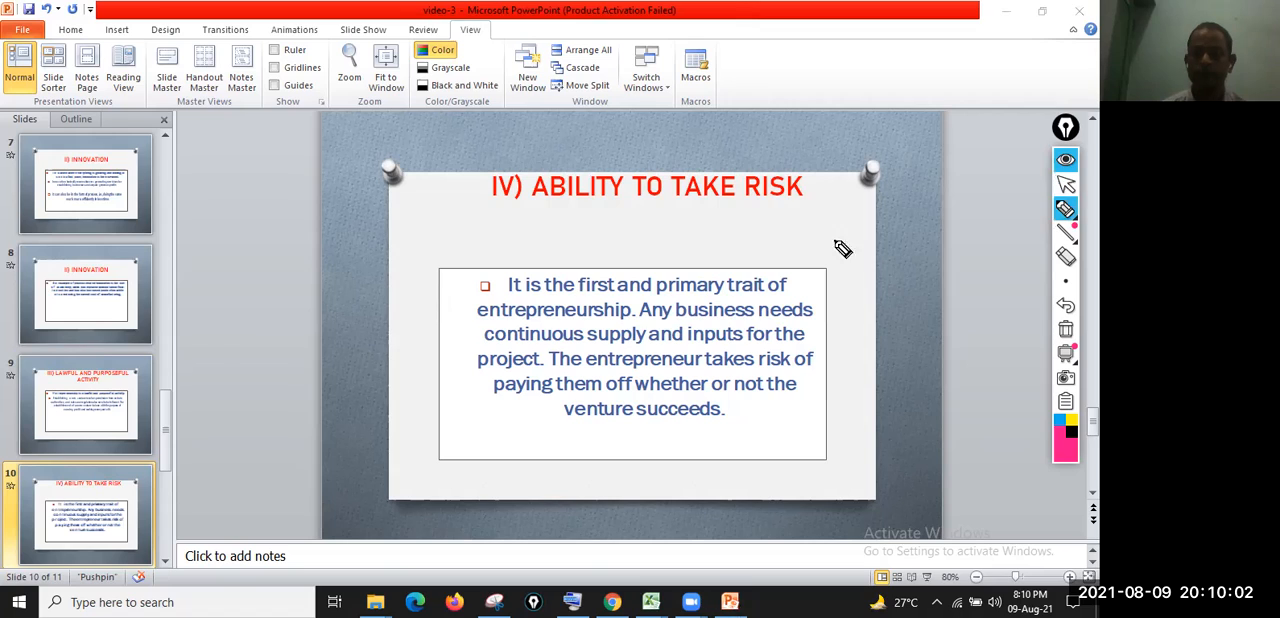
{"action": "left_click_drag", "start_coordinate": [640, 320], "coordinate": [810, 320]}
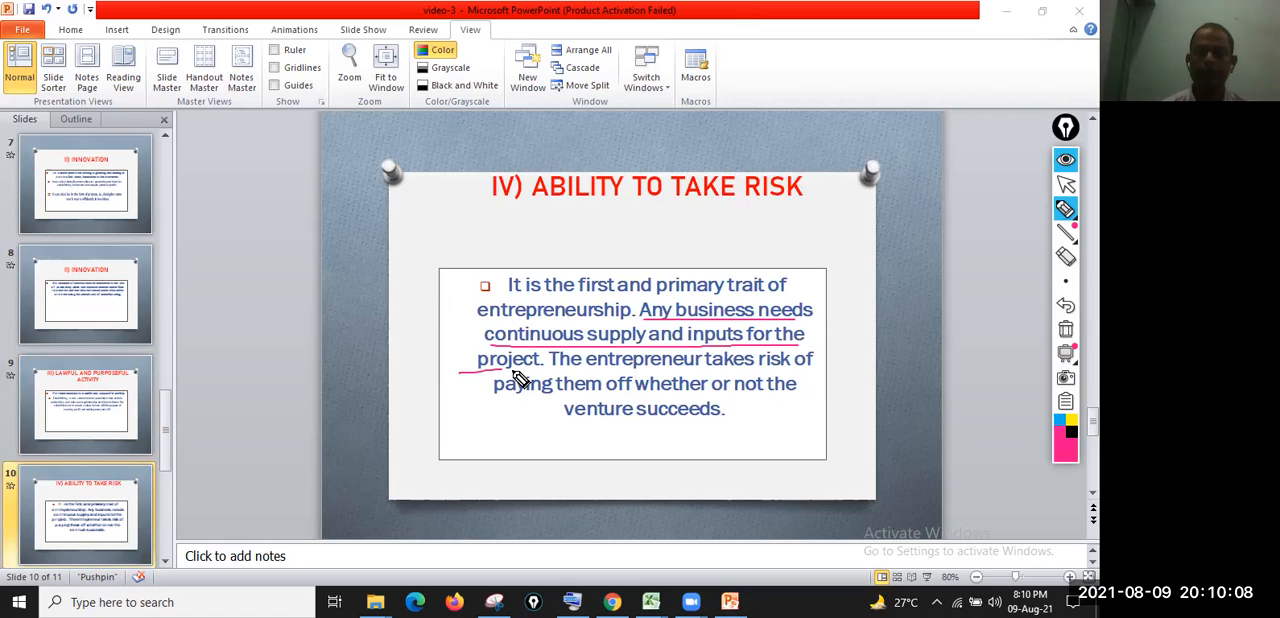
{"action": "left_click_drag", "start_coordinate": [550, 372], "coordinate": [800, 372]}
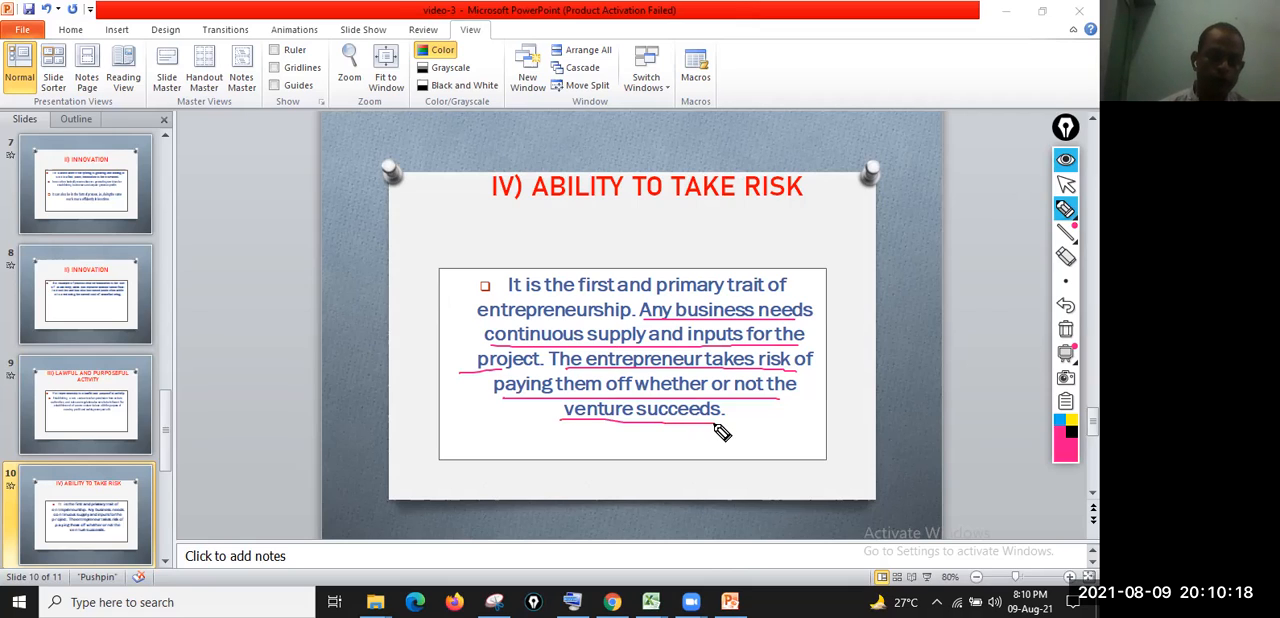
{"action": "mouse_move", "coordinate": [1068, 336]}
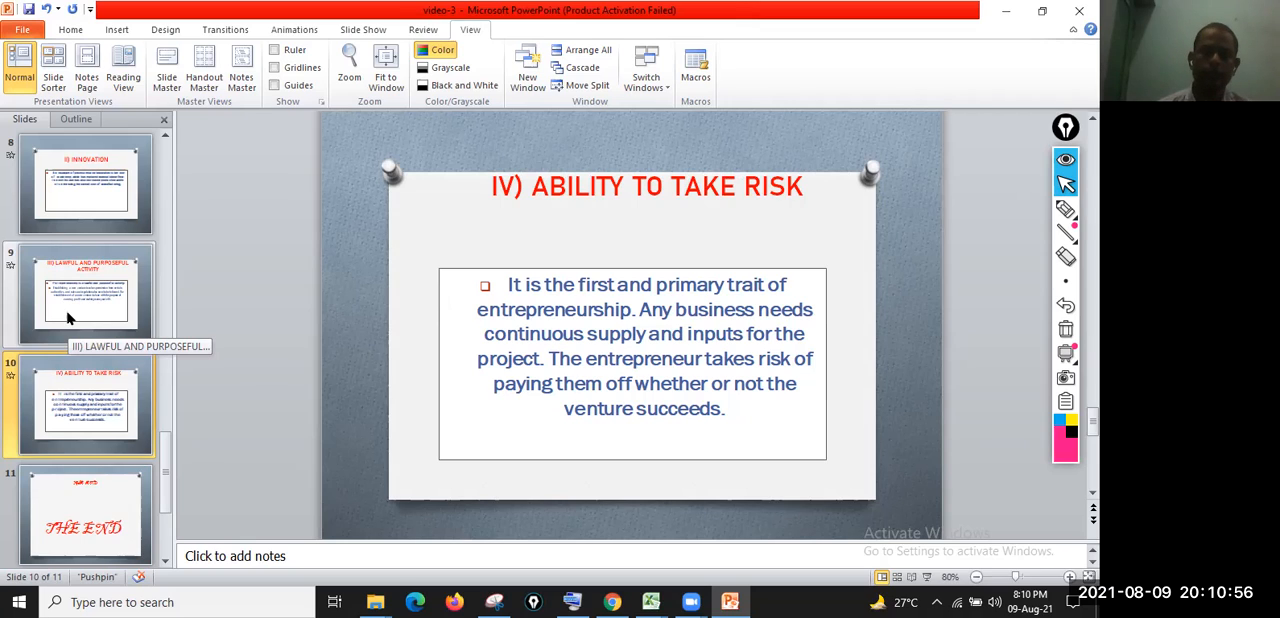
{"action": "mouse_move", "coordinate": [568, 570]}
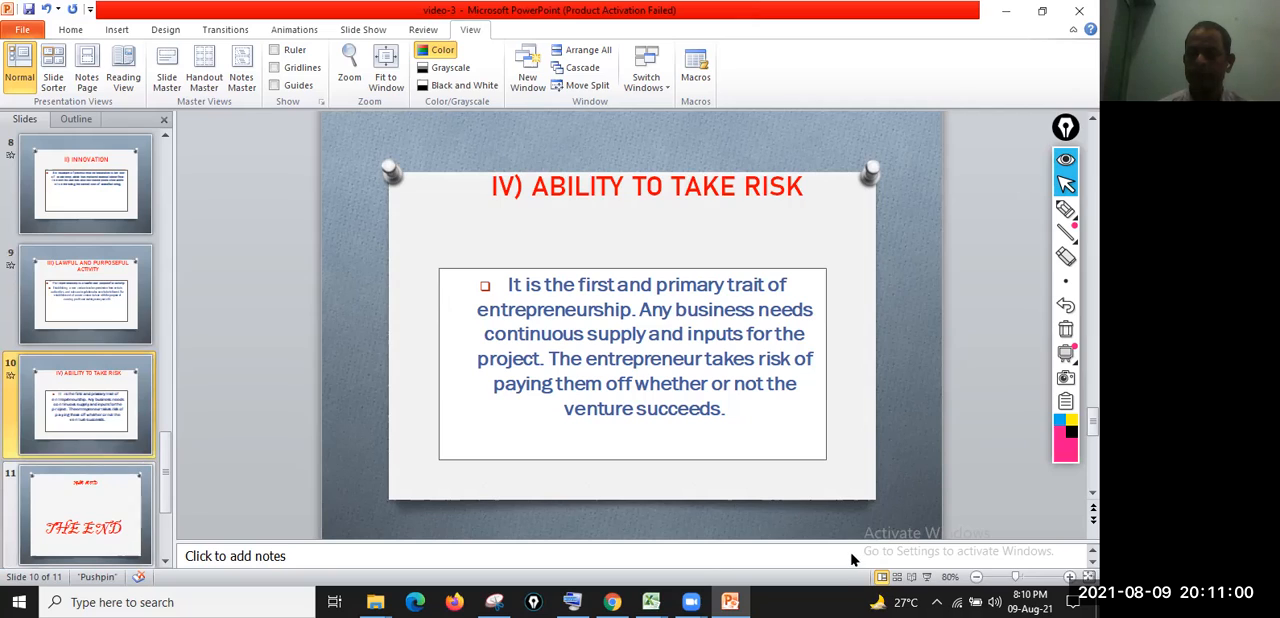
{"action": "mouse_move", "coordinate": [866, 378]}
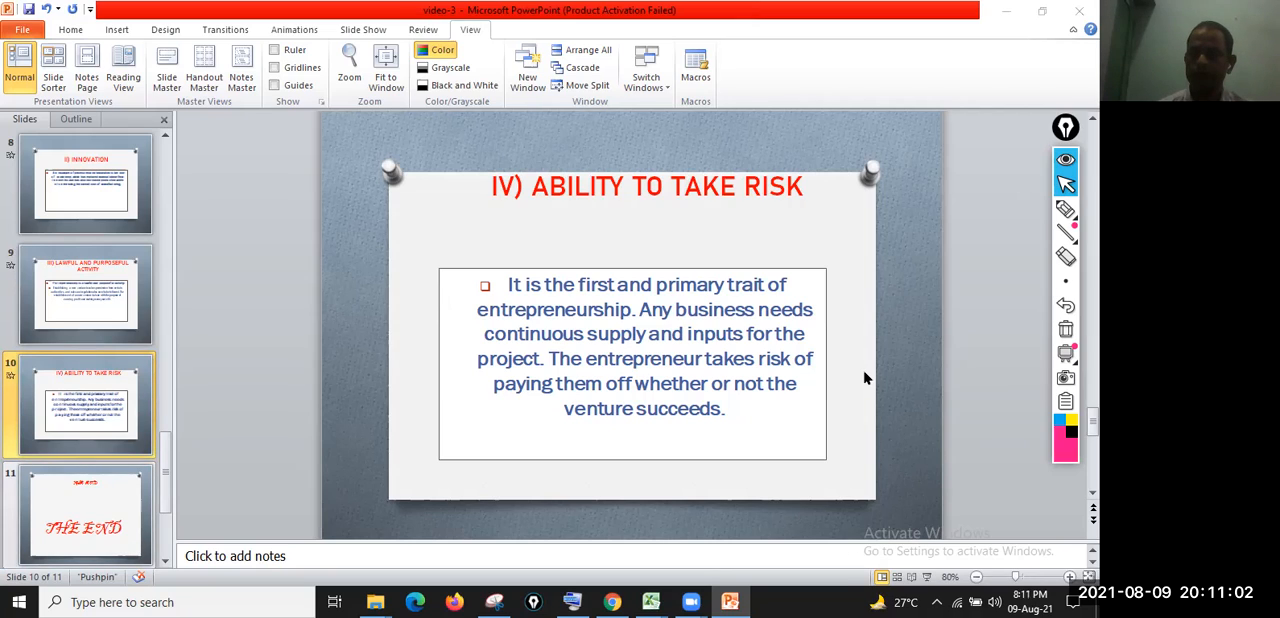